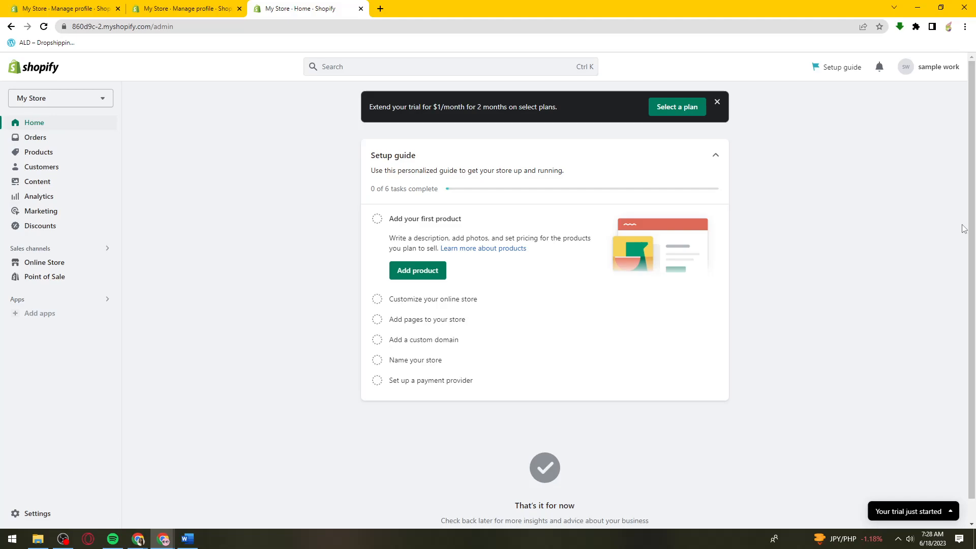
mouse_move(310, 100)
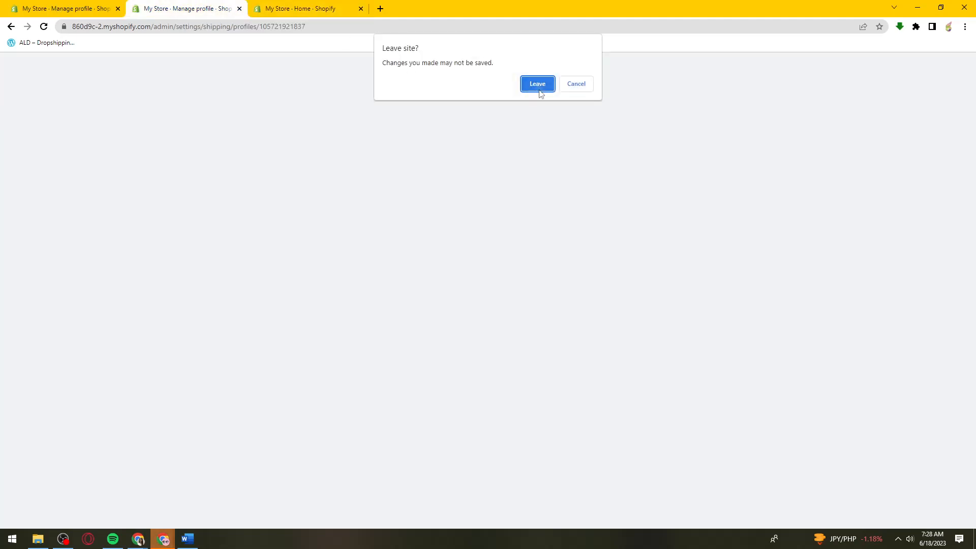
- Leave without saving and close the duplicate profile tab, keeping only Home open
left_click(537, 84)
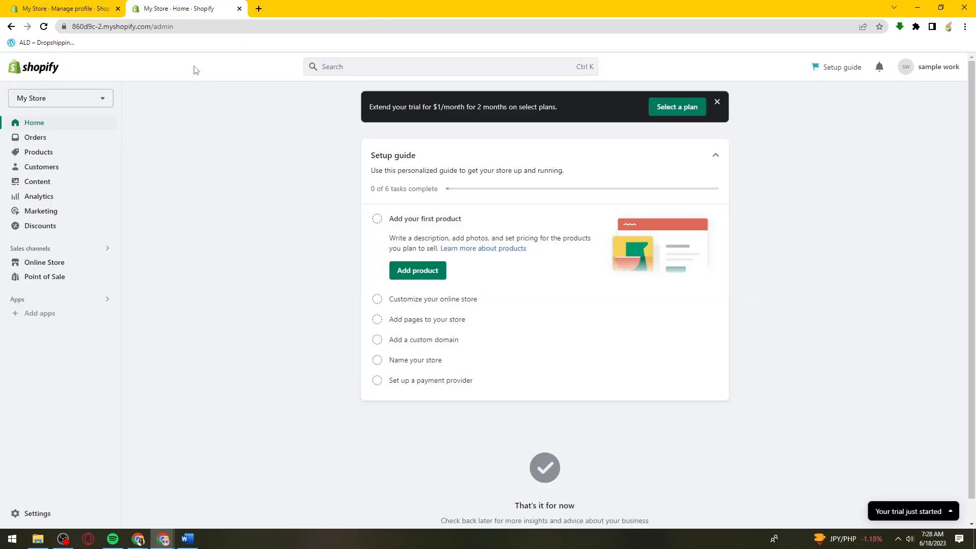
left_click(117, 8)
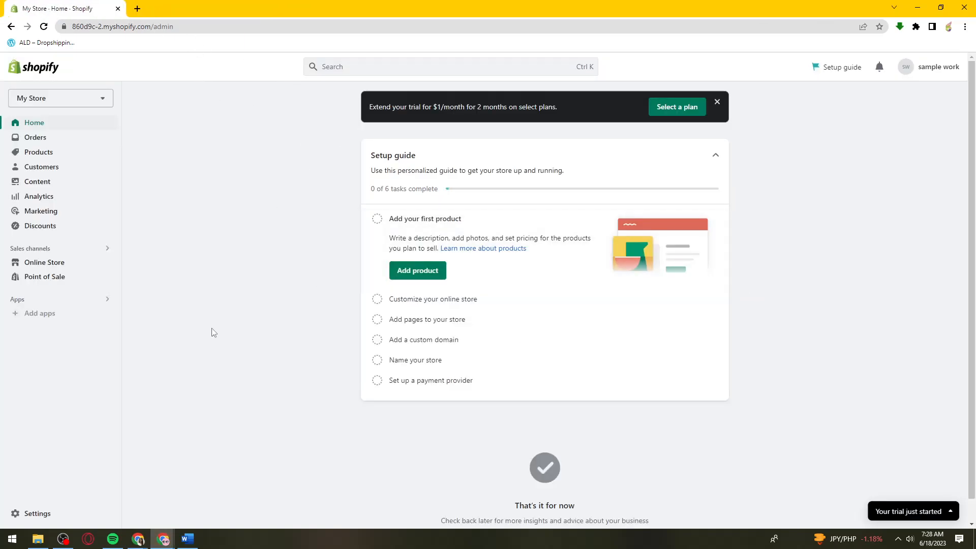
mouse_move(152, 395)
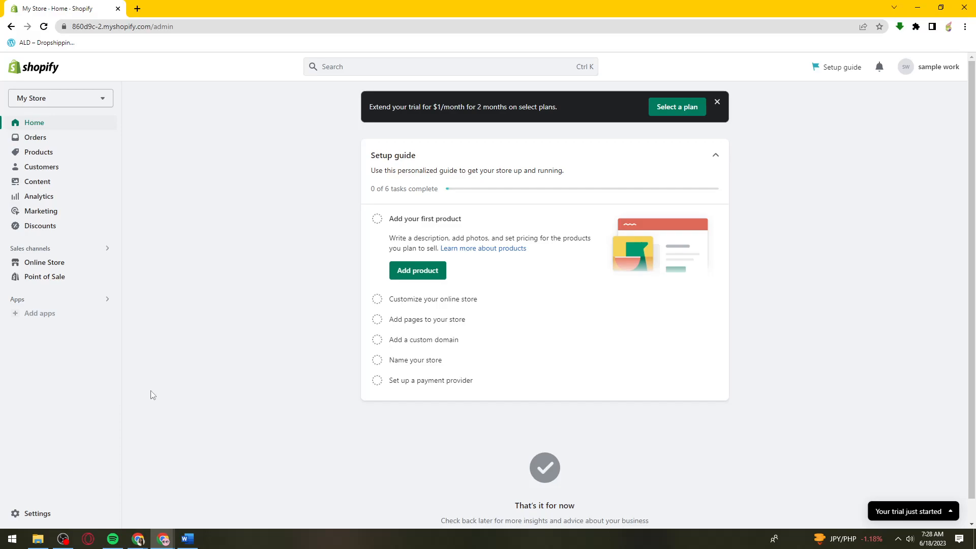
mouse_move(36, 513)
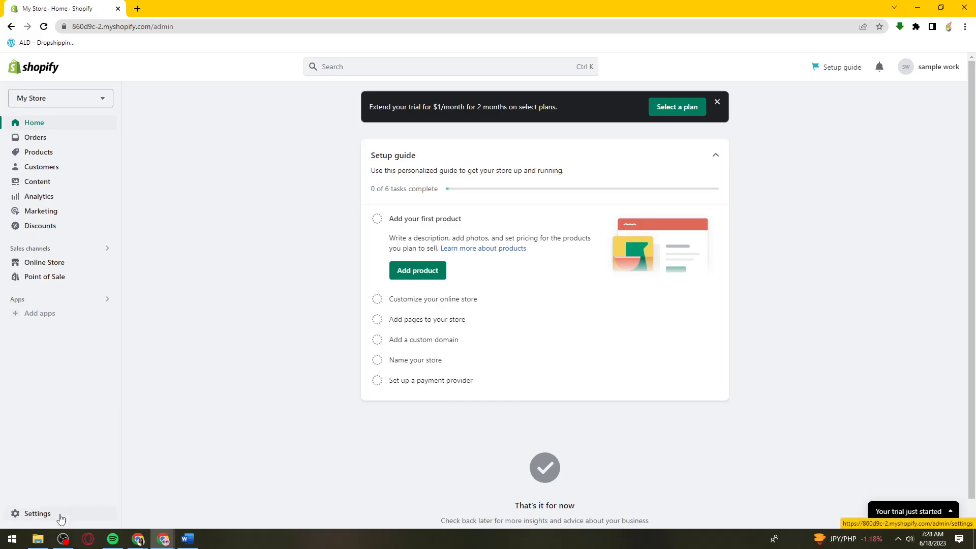
- Go to Settings > Shipping and delivery and review the General profile's missing rates
left_click(37, 514)
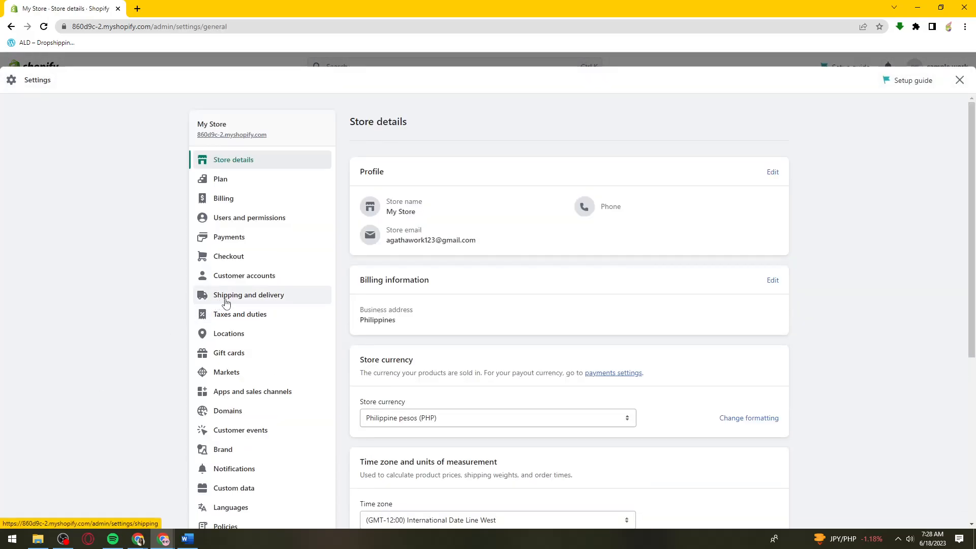
left_click(249, 294)
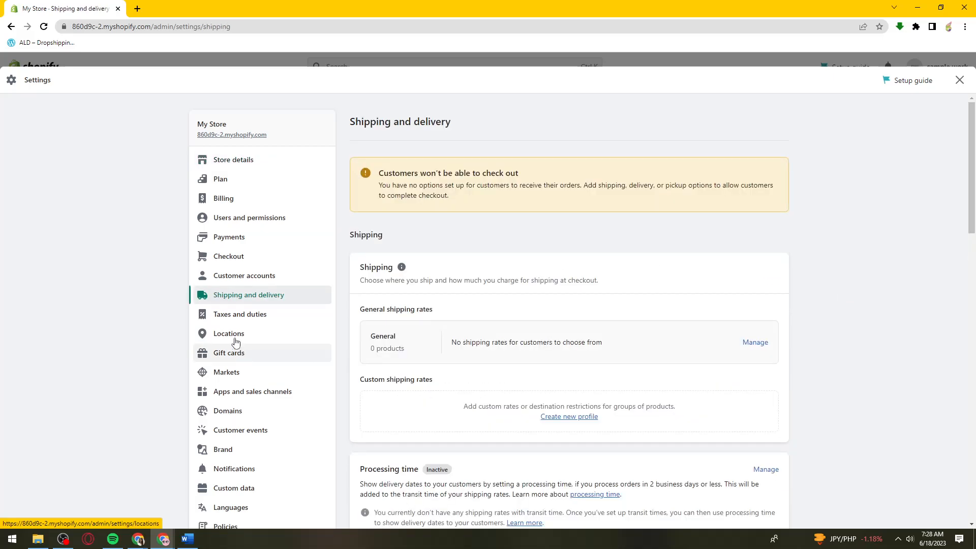
scroll("down", 3)
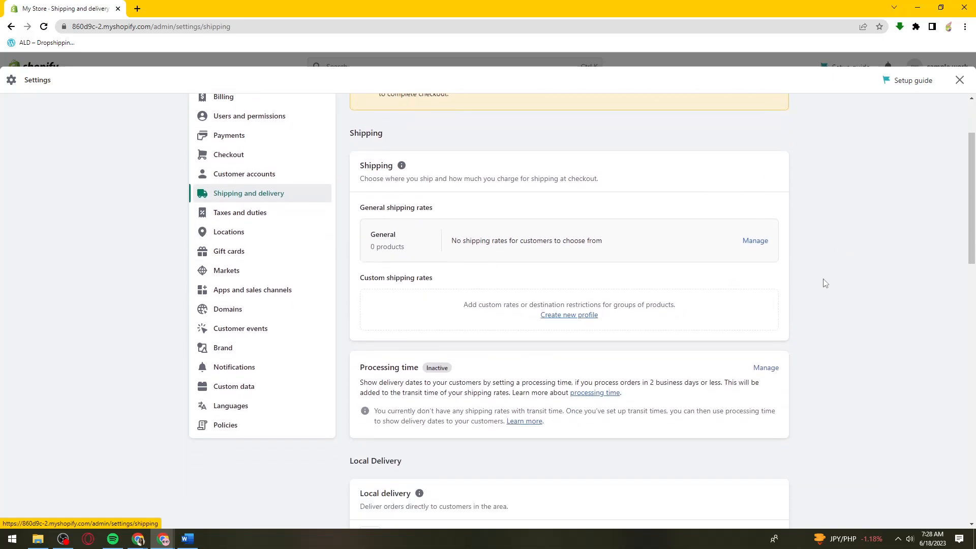
scroll("up", 3)
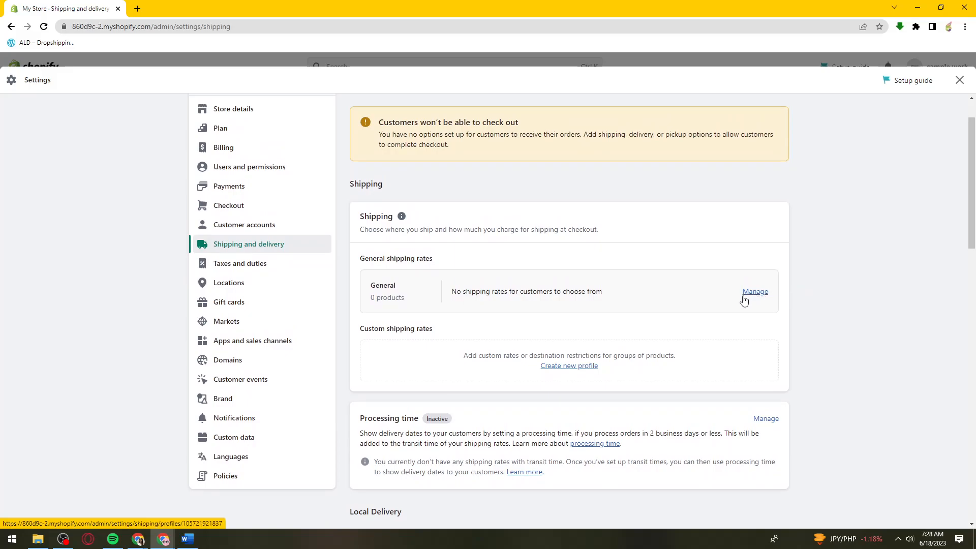
double_click(396, 258)
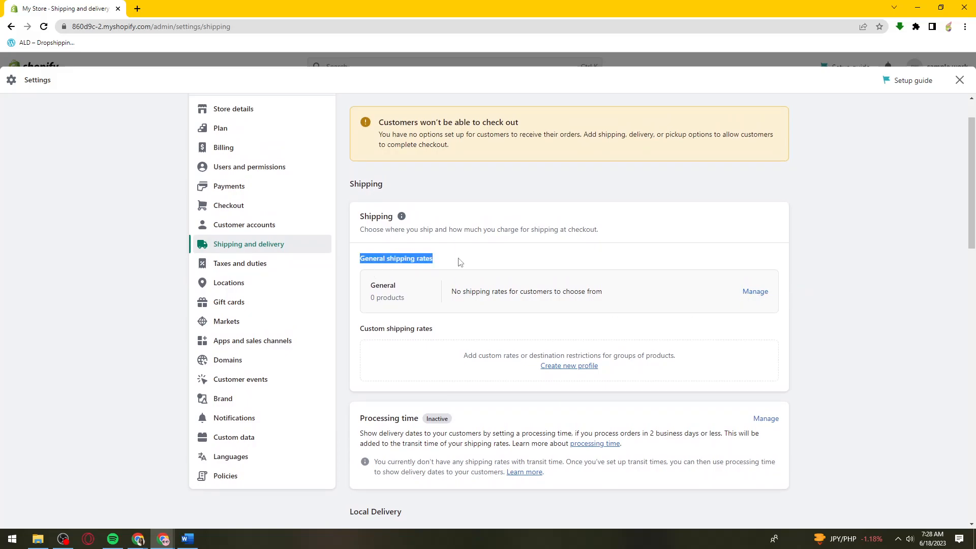
mouse_move(755, 291)
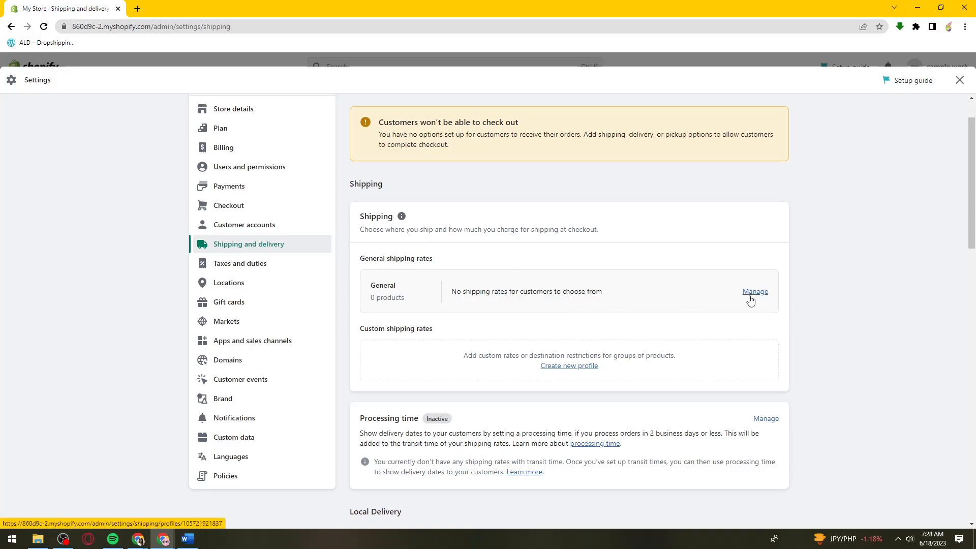
- Start a new shipping zone in the General profile and select Italy
left_click(755, 292)
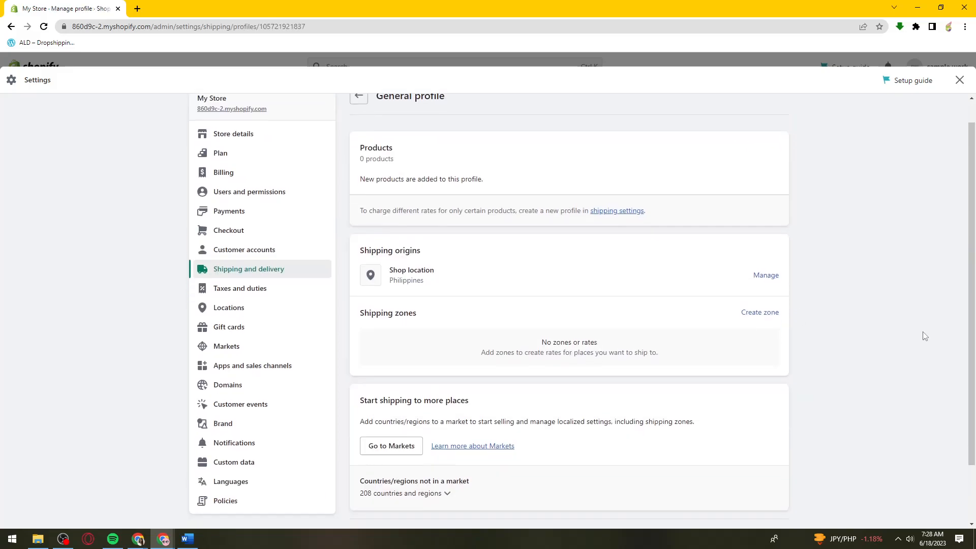
left_click(760, 312)
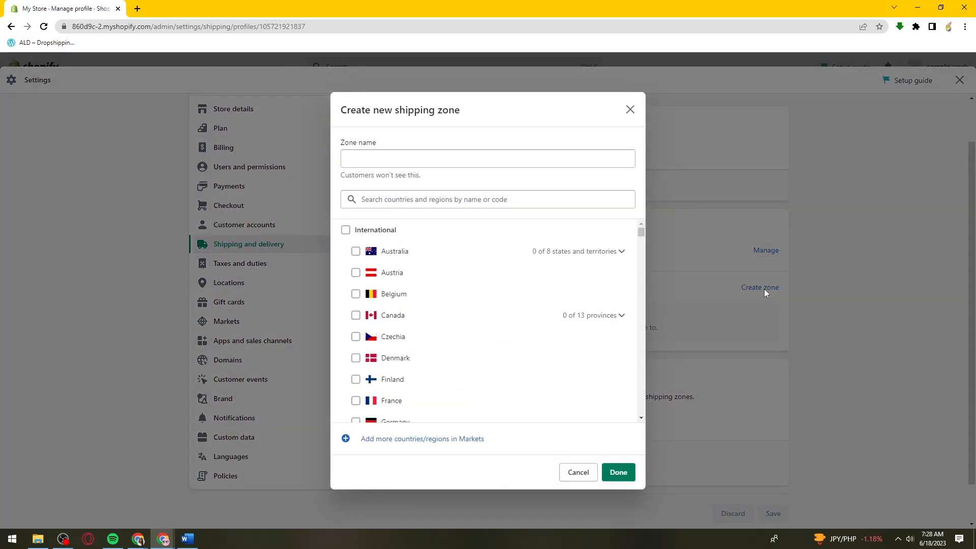
mouse_move(365, 276)
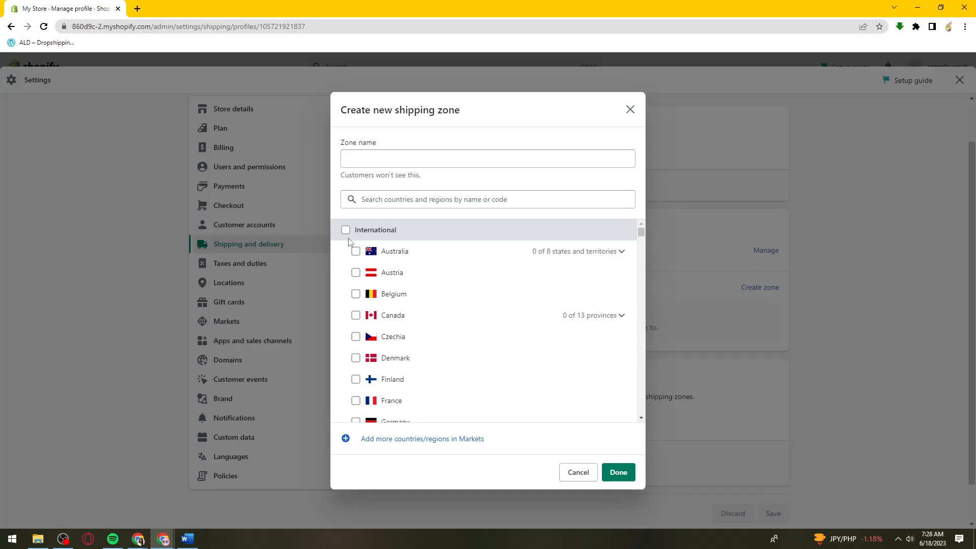
mouse_move(358, 312)
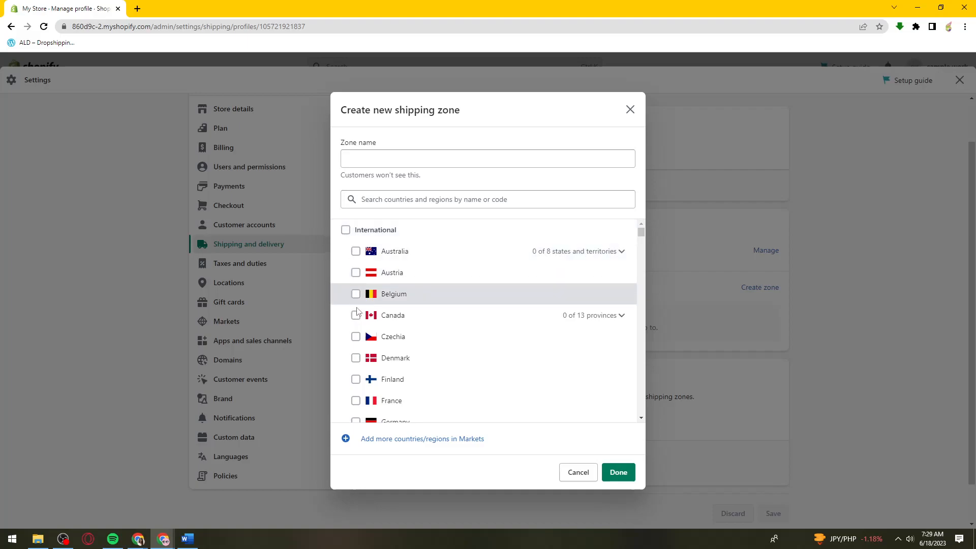
scroll("down", 3)
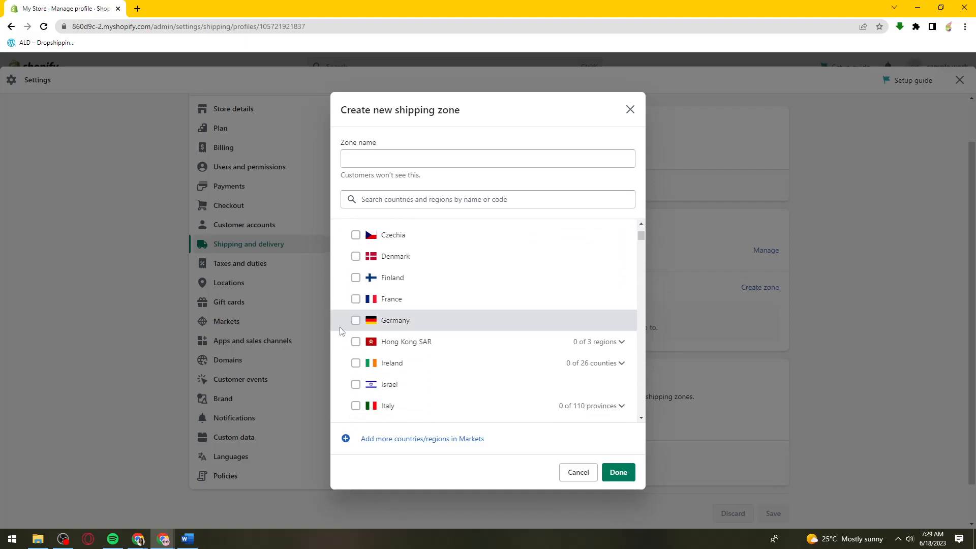
scroll("down", 3)
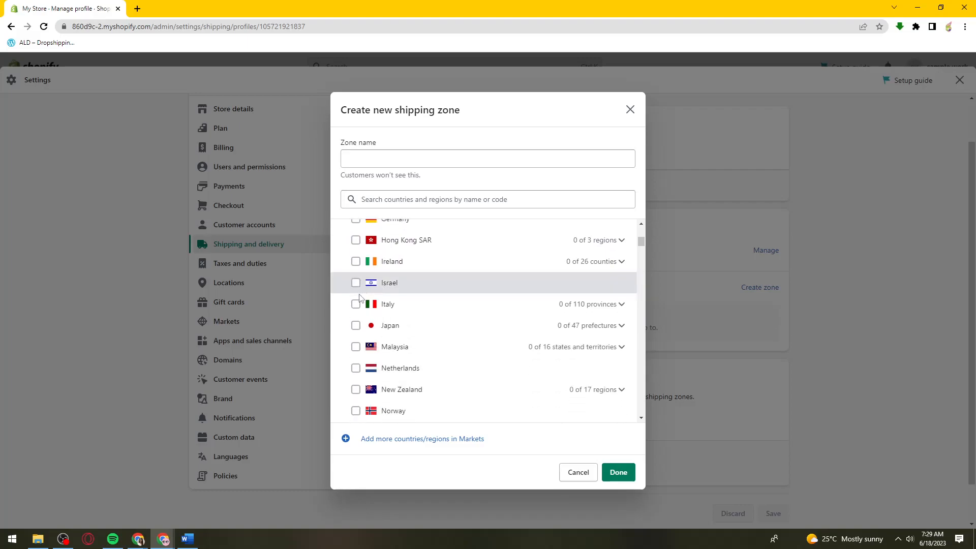
left_click(355, 304)
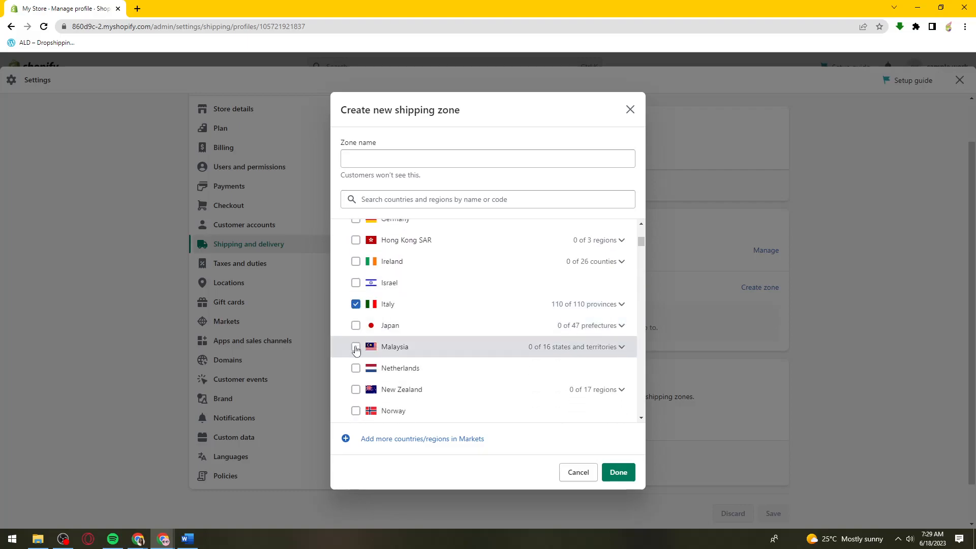
- Confirm the chosen countries and name the zone 'Test zone'
scroll("down", 3)
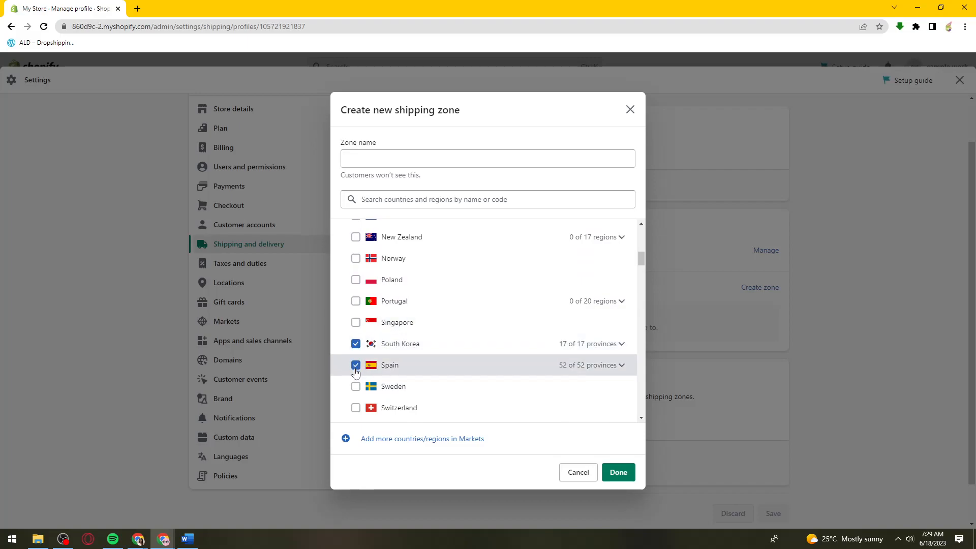
scroll("up", 3)
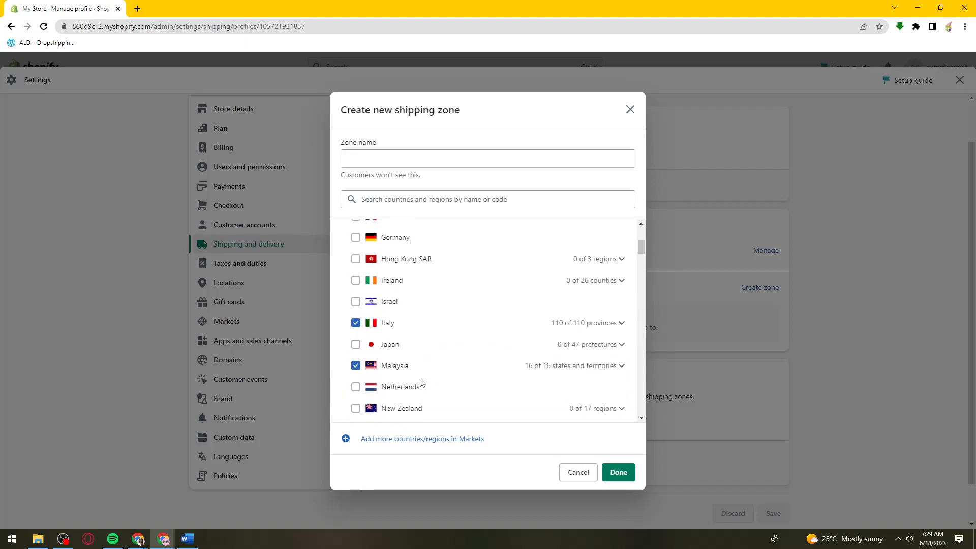
scroll("up", 3)
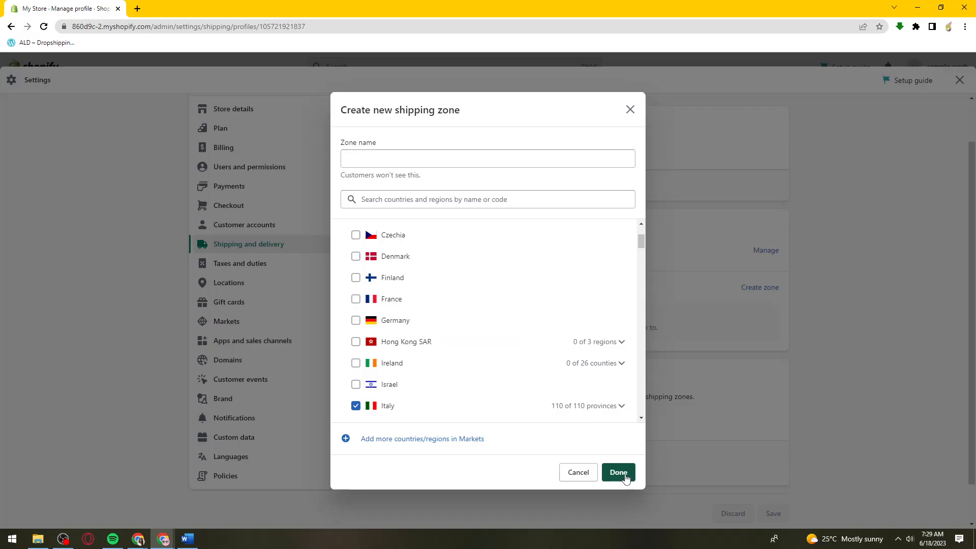
left_click(618, 472)
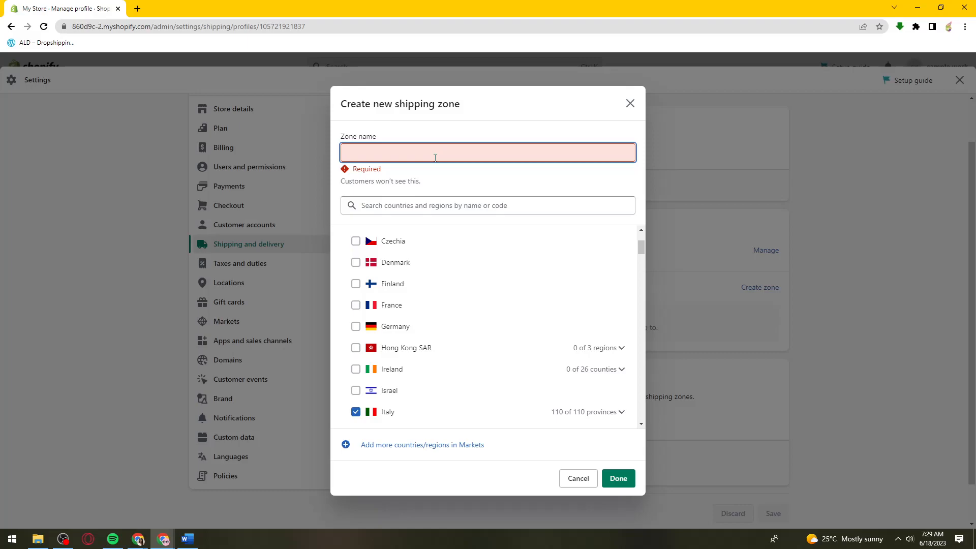
type("Test")
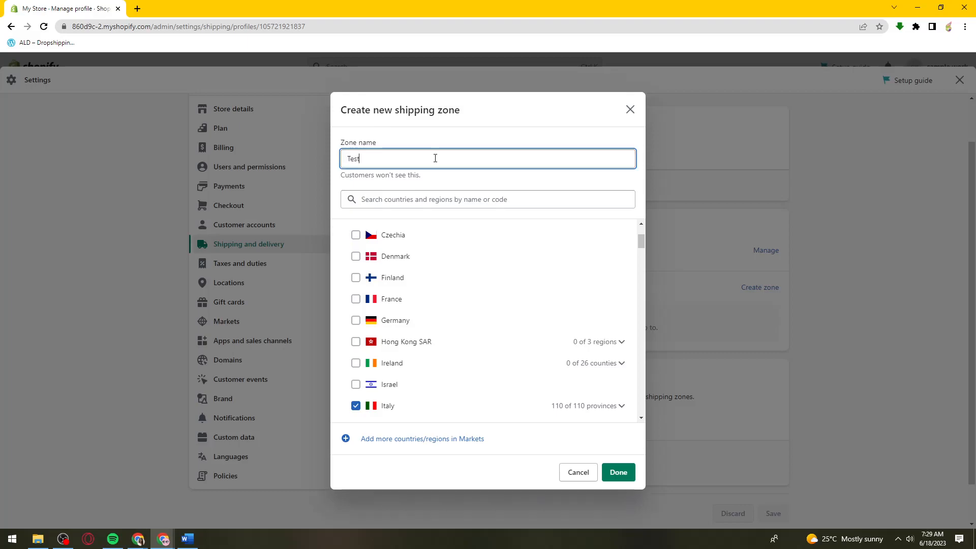
type("zone")
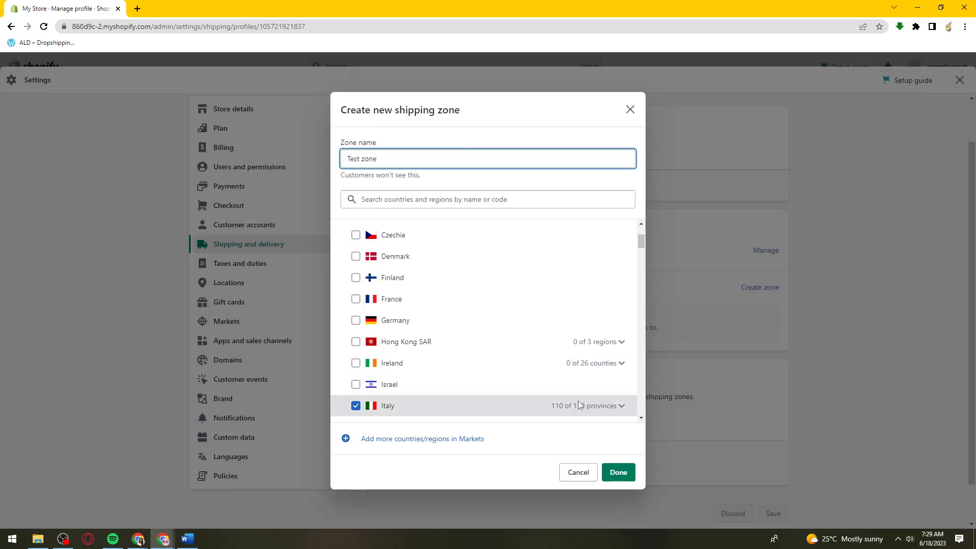
- Finish Test zone and list its countries: Canada, Italy, Malaysia, South Korea, Spain, Switzerland
left_click(618, 472)
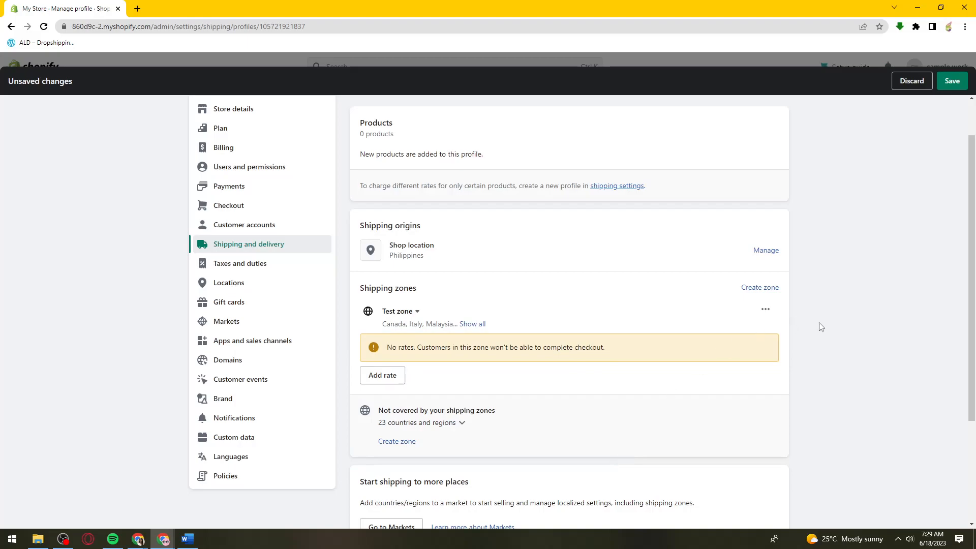
mouse_move(472, 324)
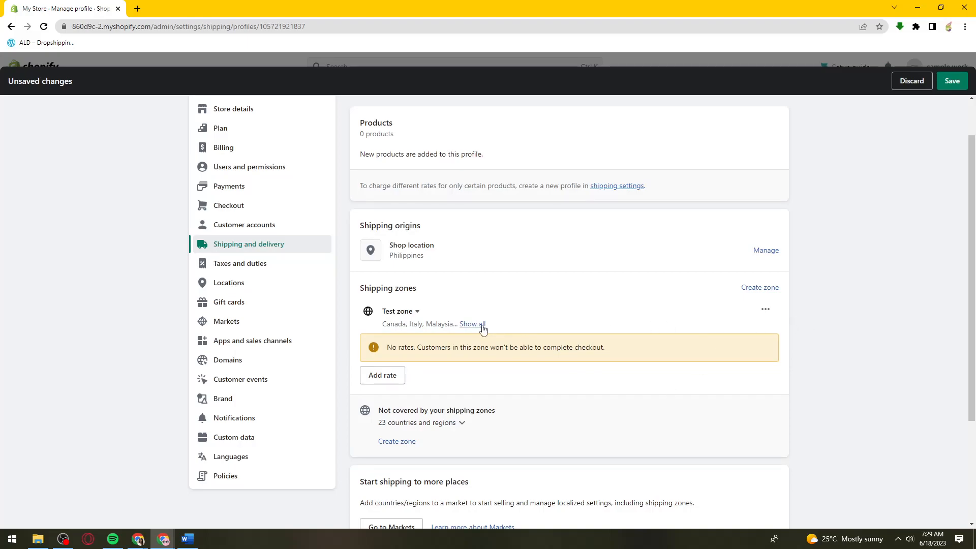
left_click(472, 324)
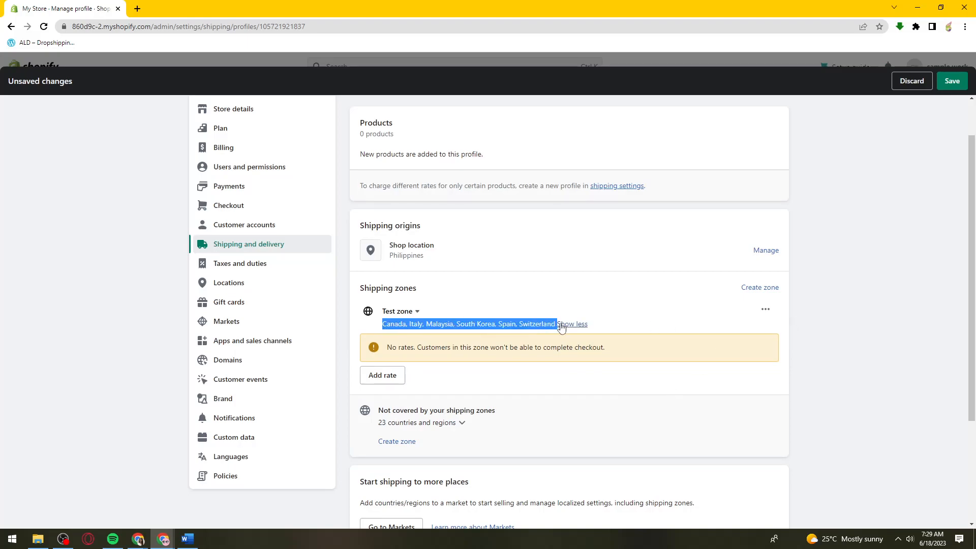
mouse_move(554, 330)
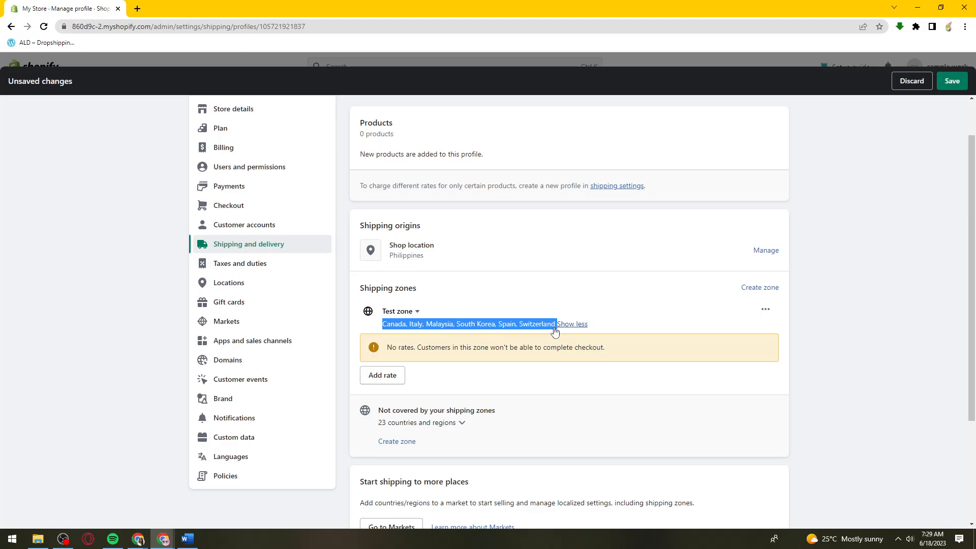
mouse_move(869, 328)
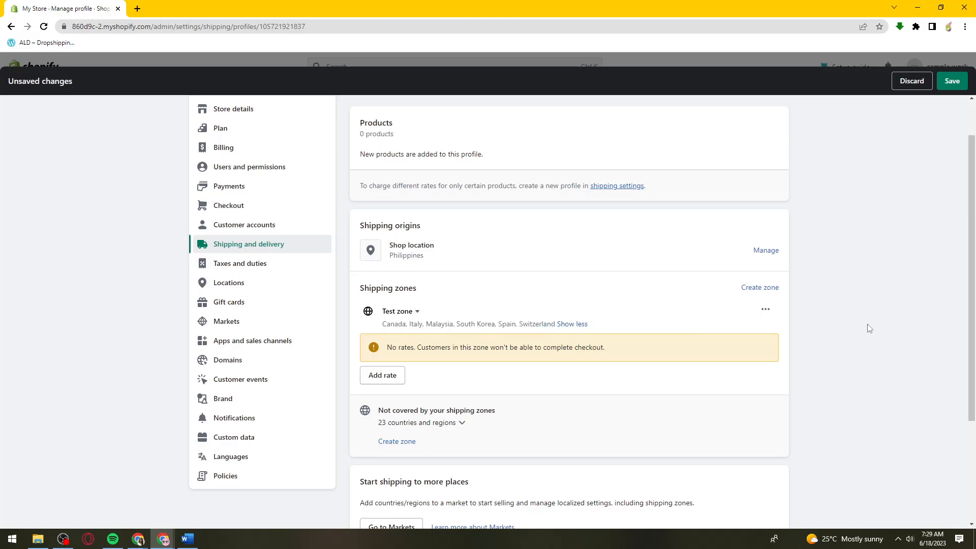
mouse_move(840, 419)
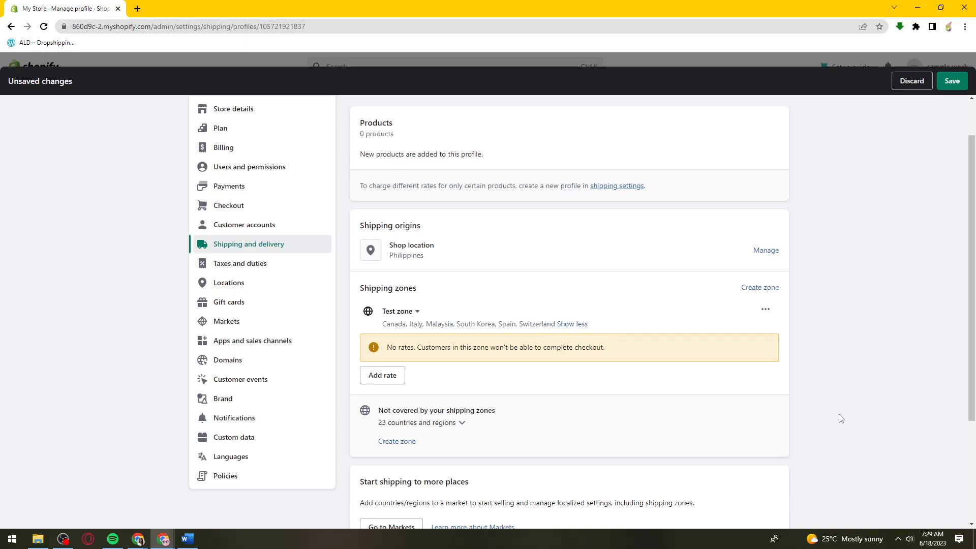
mouse_move(382, 374)
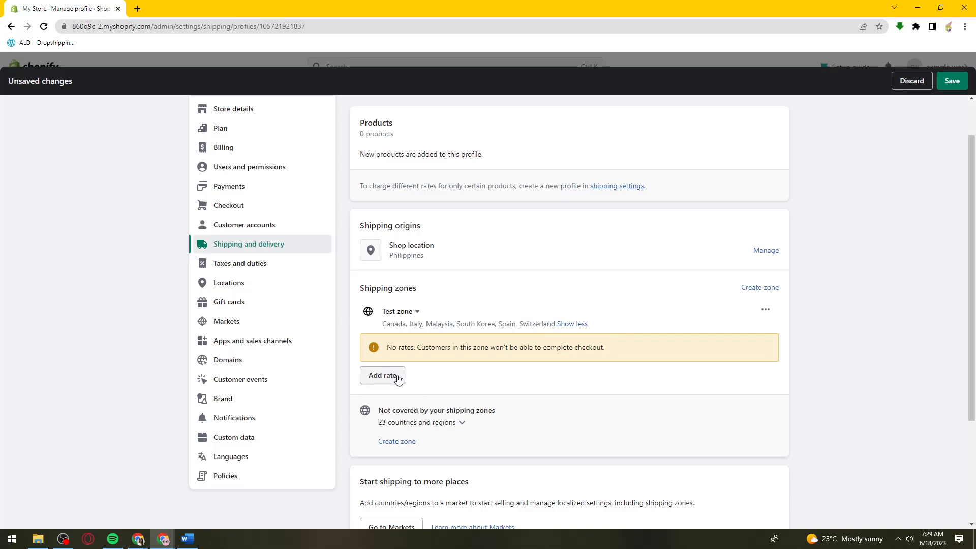
- Add a Test zone rate named 'Test rate', leaving the price at 0.00 (Free)
left_click(383, 375)
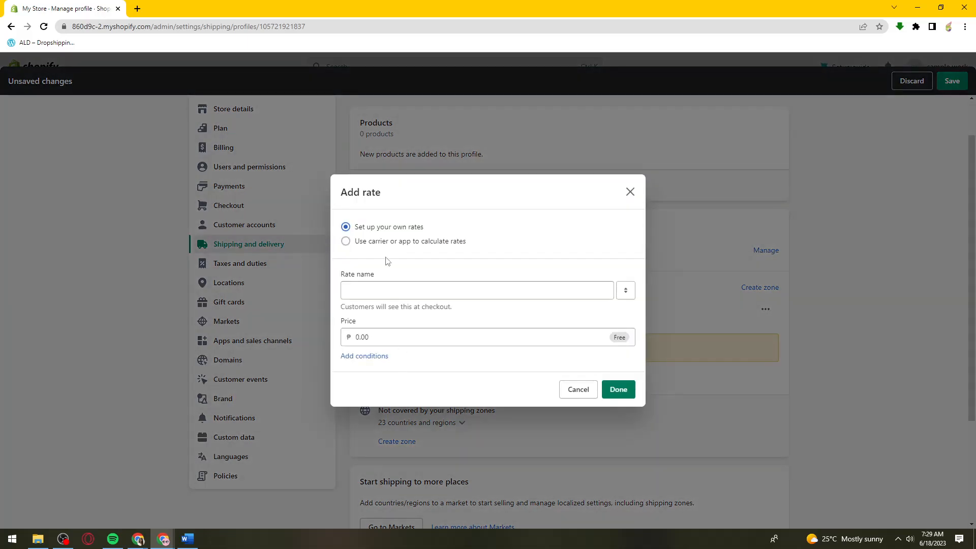
left_click(476, 291)
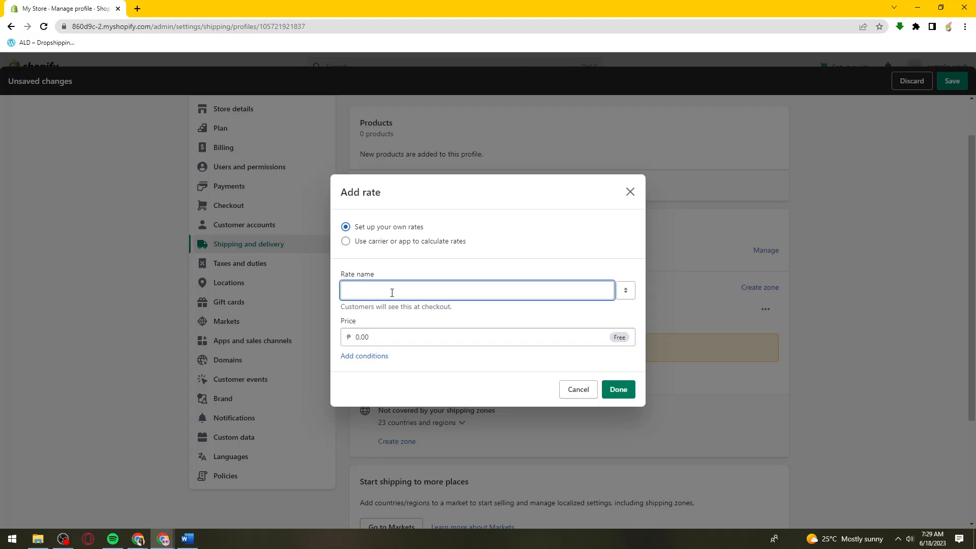
type("Test rate")
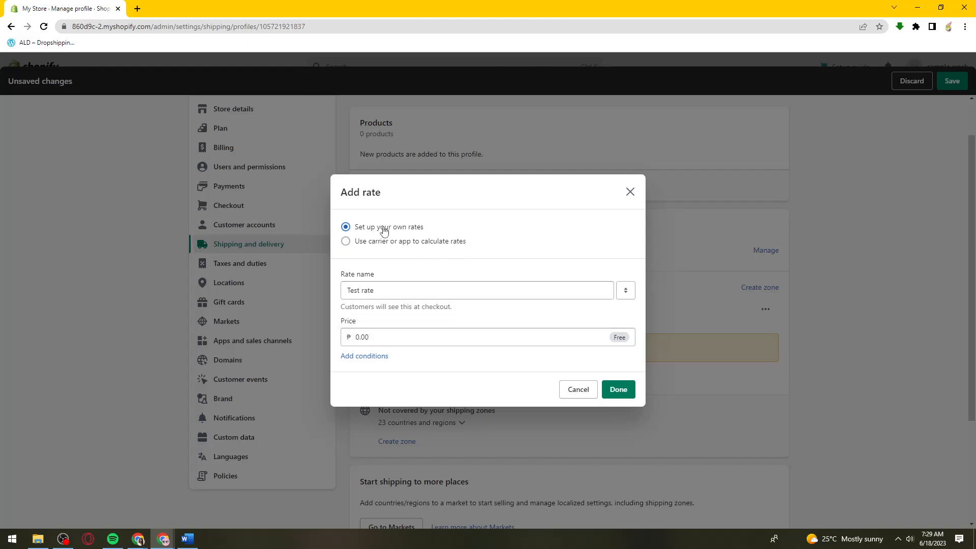
mouse_move(371, 244)
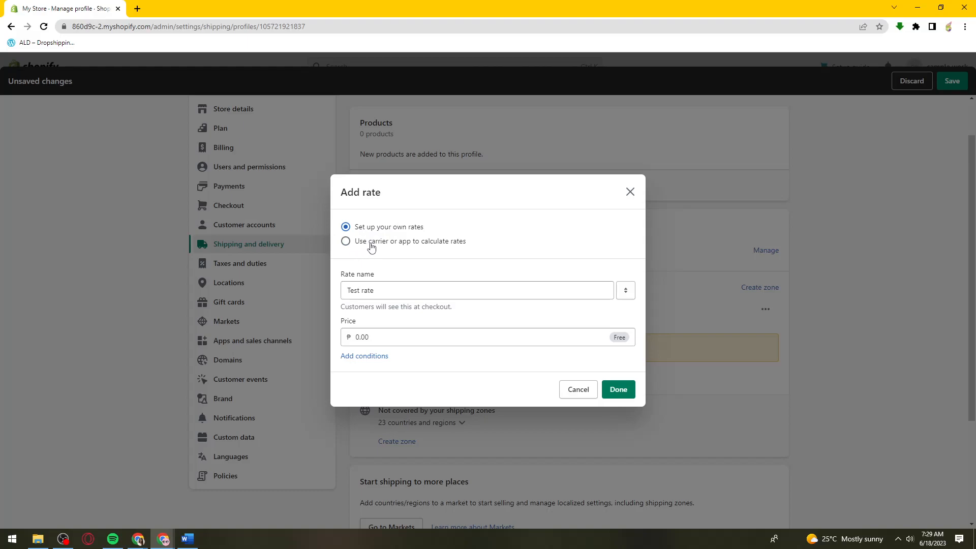
mouse_move(408, 248)
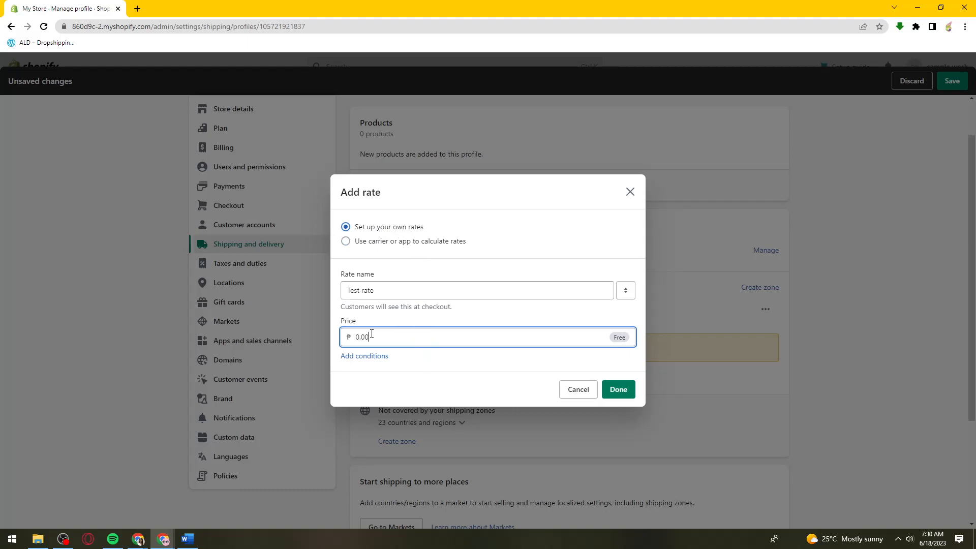
double_click(364, 336)
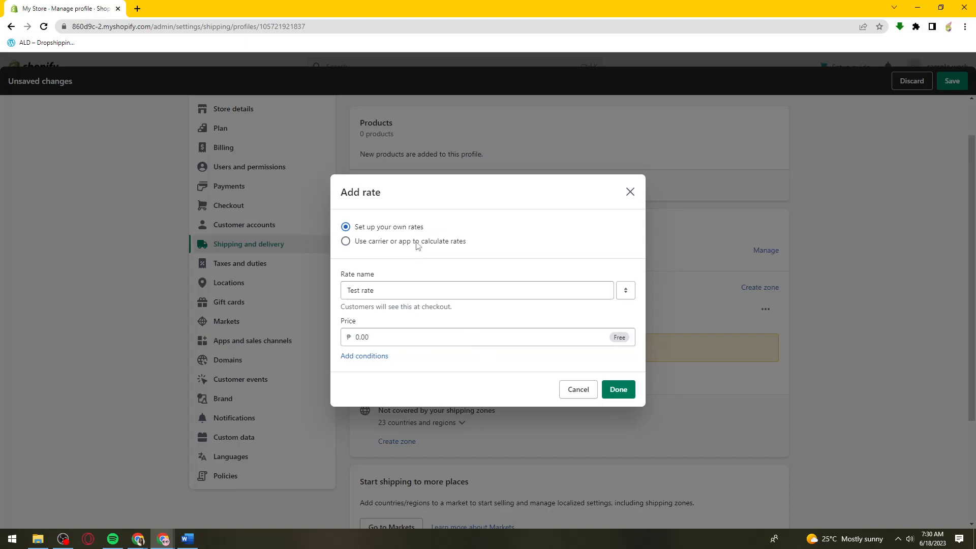
- Try carrier-calculated rates, find no carriers, and close the rate dialog unadded
left_click(346, 241)
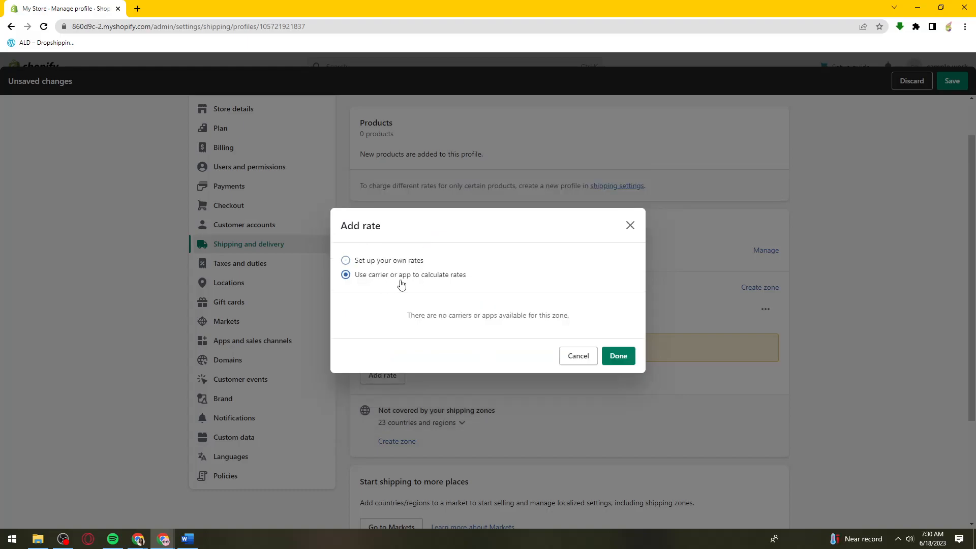
mouse_move(527, 330)
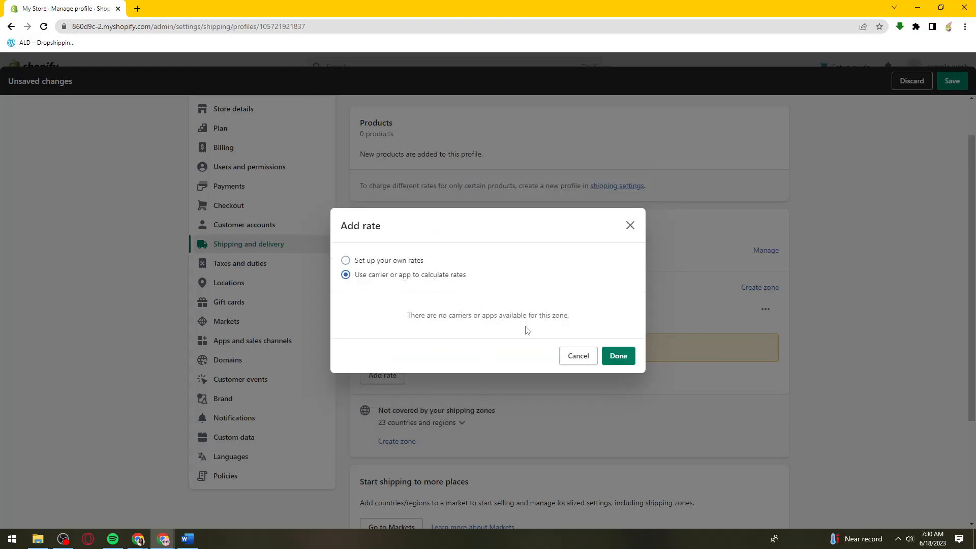
mouse_move(579, 319)
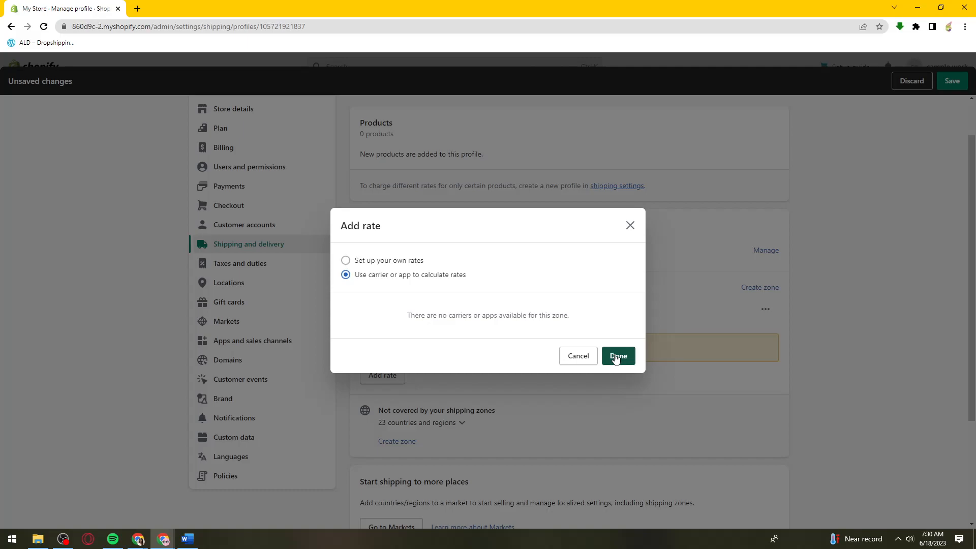
mouse_move(629, 225)
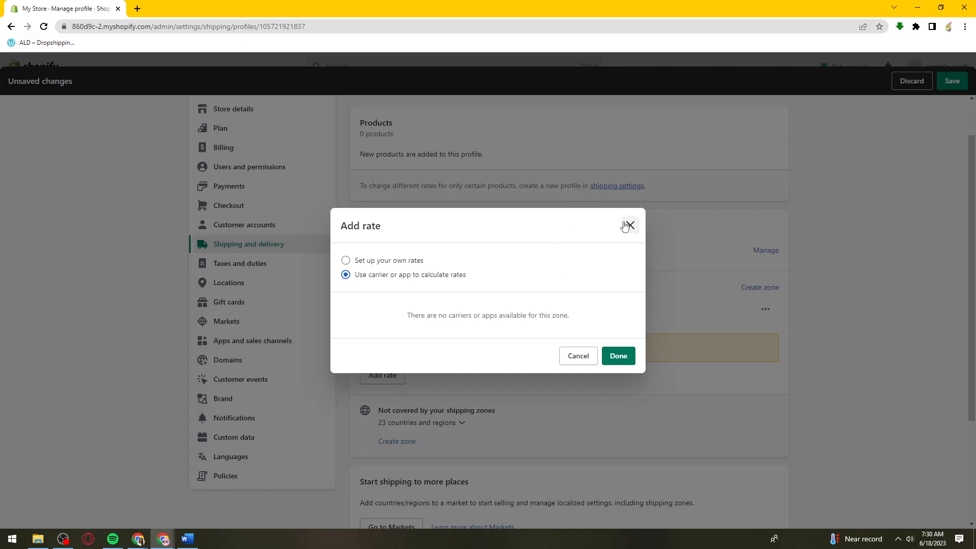
left_click(629, 226)
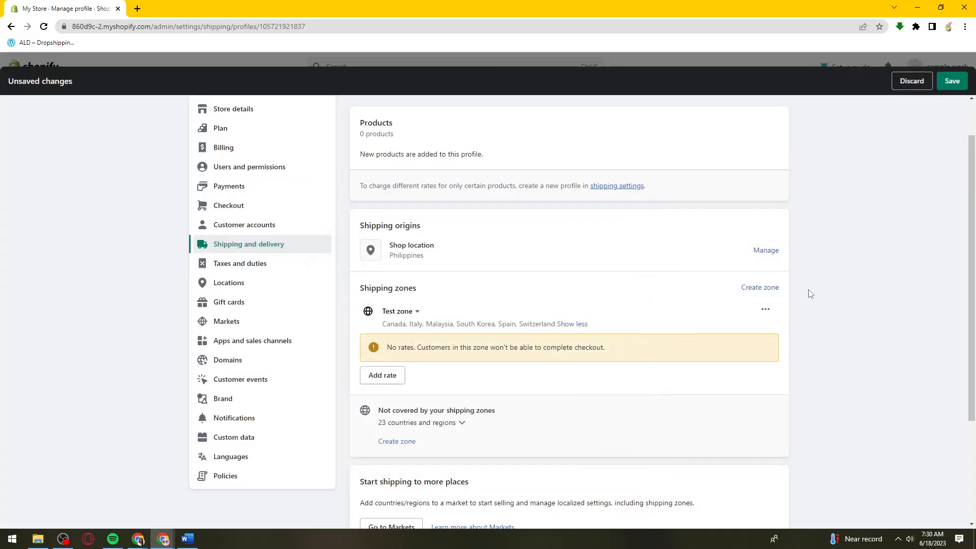
left_click(382, 375)
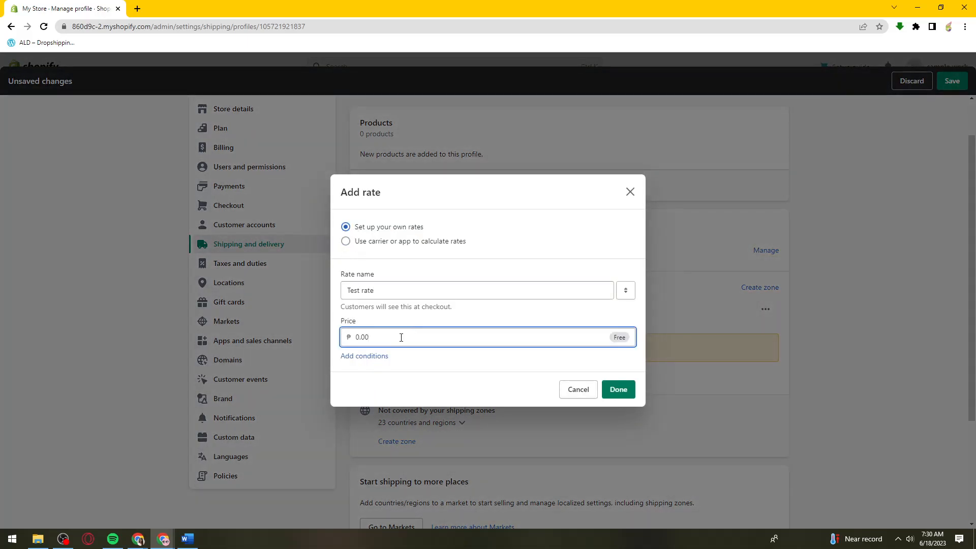
left_click(618, 389)
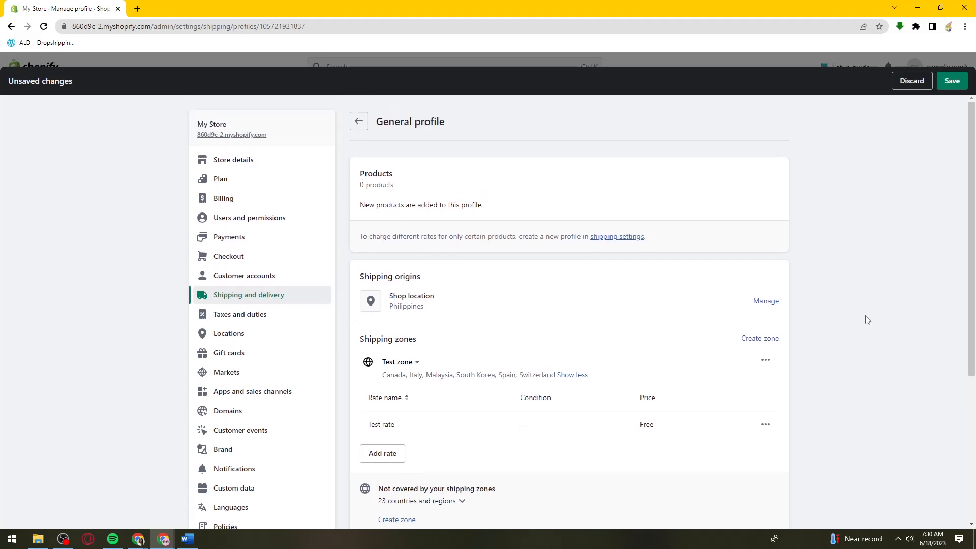
left_click(759, 338)
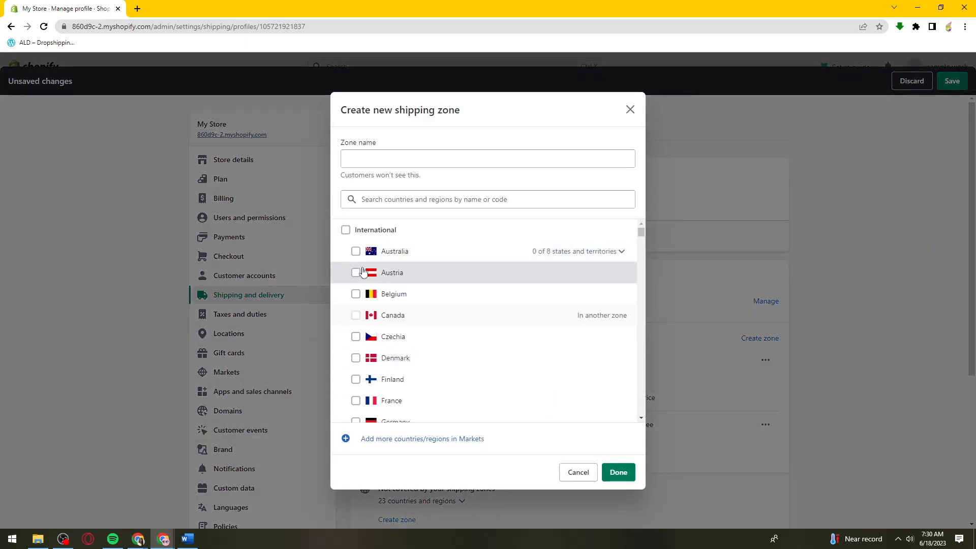
mouse_move(414, 264)
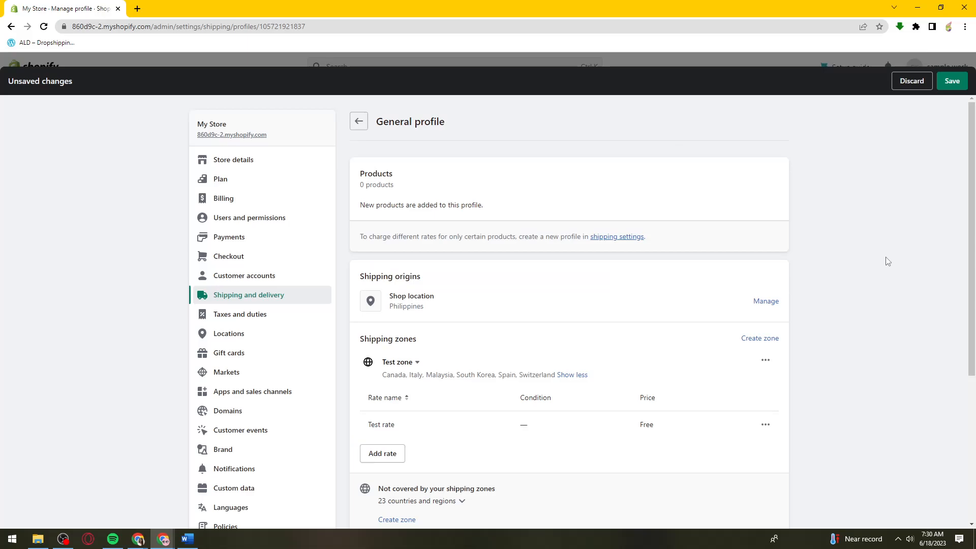
mouse_move(236, 380)
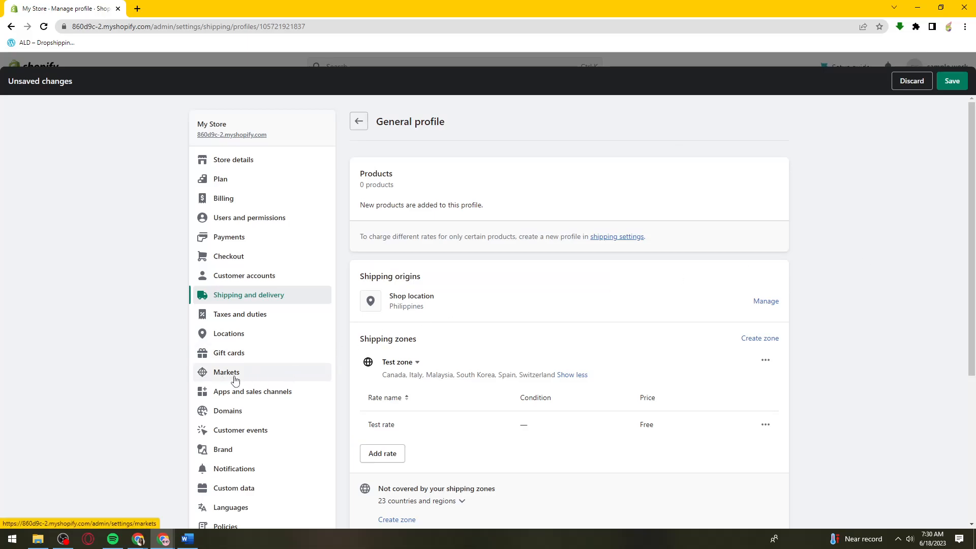
- Stay to keep the profile edits, save them, and go to Markets settings
left_click(226, 372)
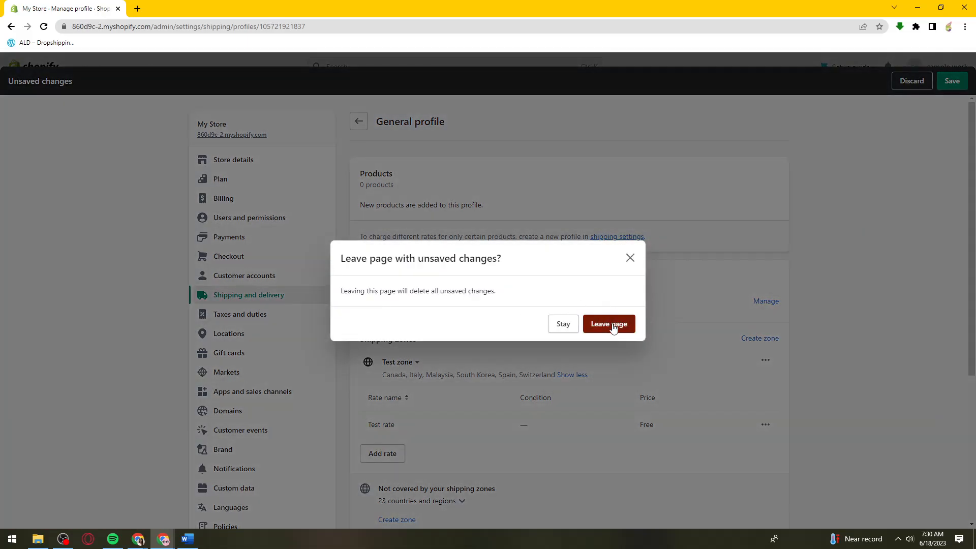
left_click(609, 324)
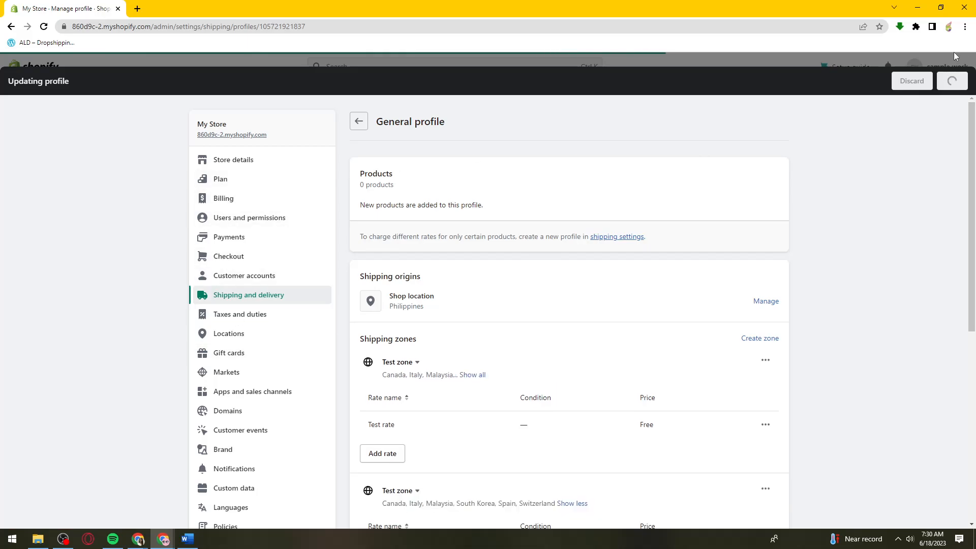
left_click(226, 371)
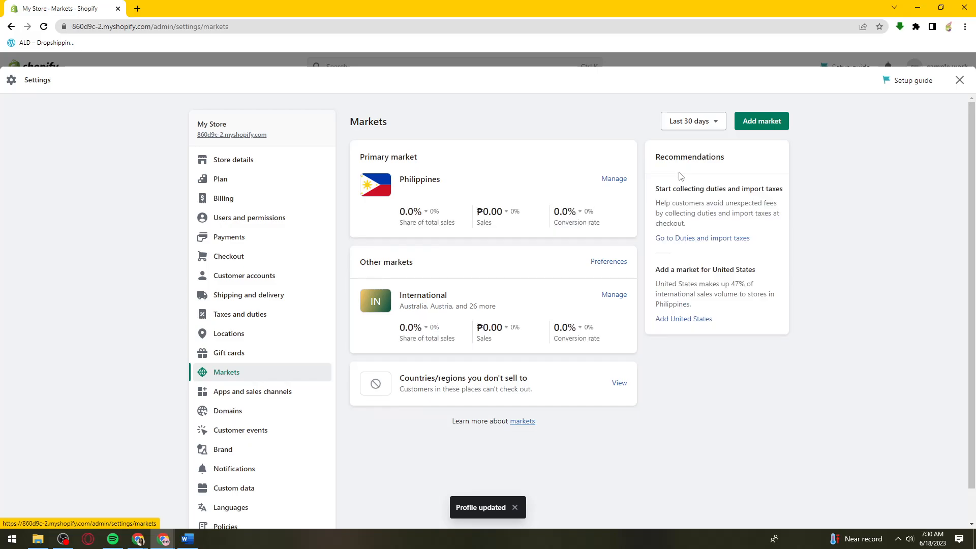
mouse_move(762, 348)
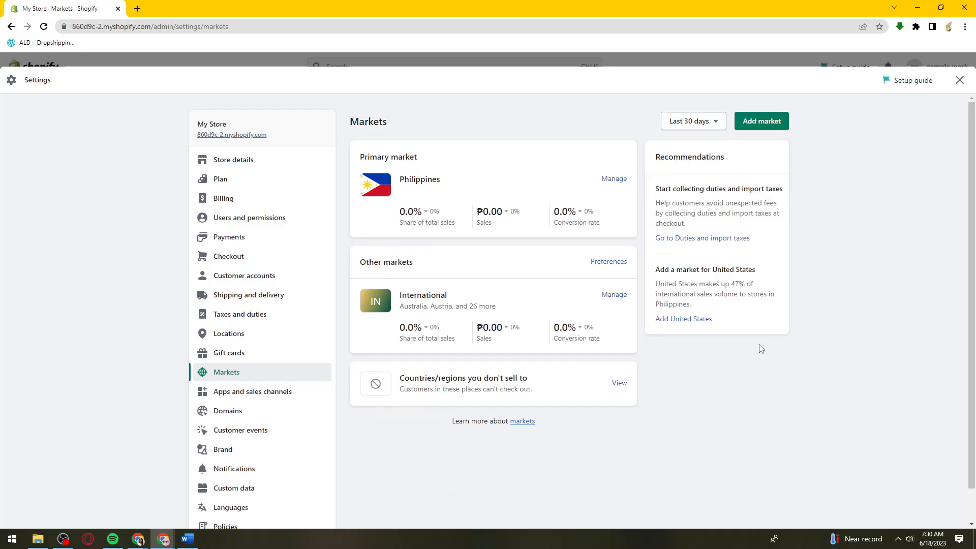
mouse_move(609, 261)
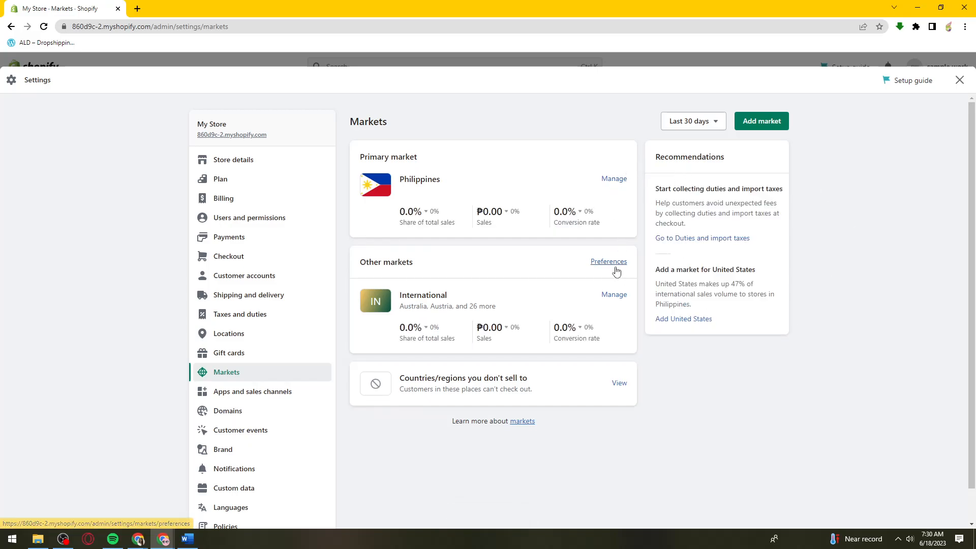
- Review the Philippines and International market pages, closing Philippines to keep International open
left_click(613, 294)
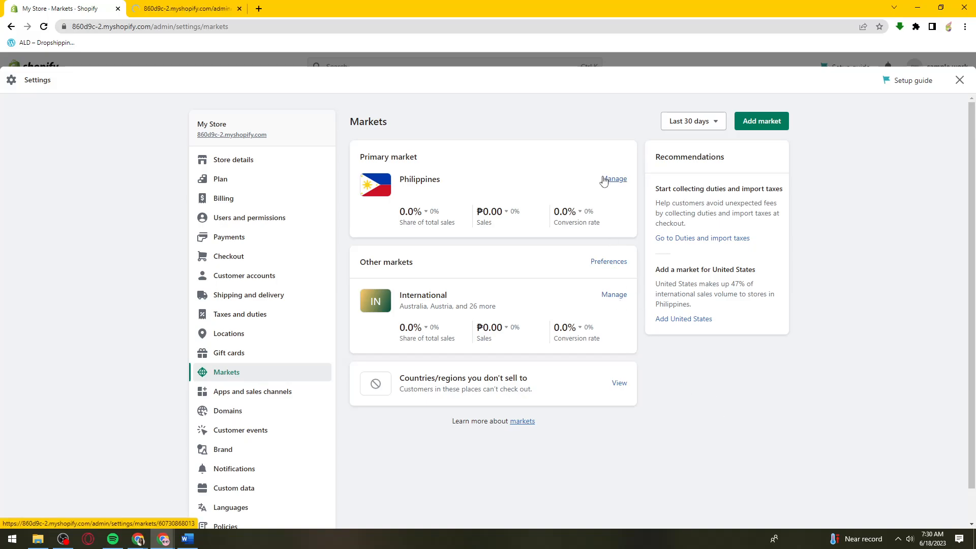
left_click(613, 179)
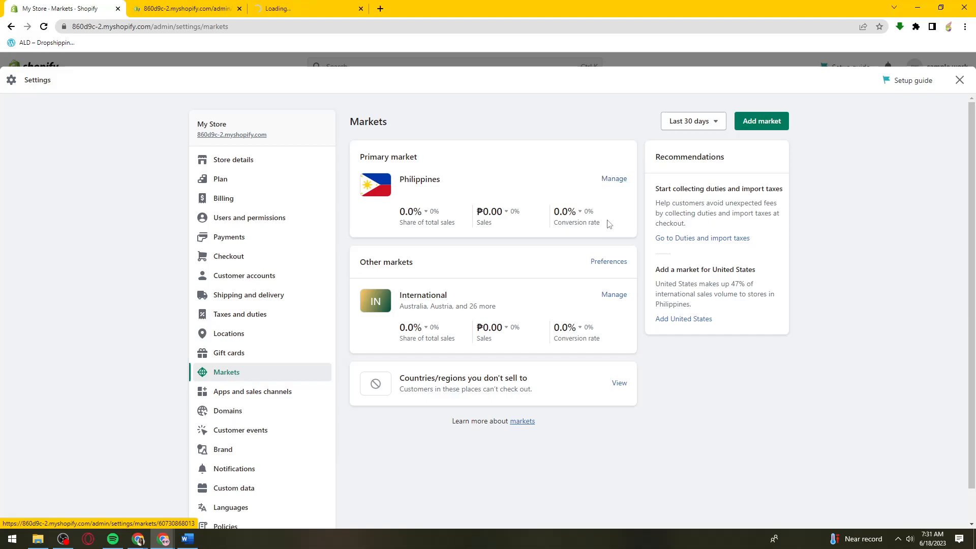
left_click(612, 179)
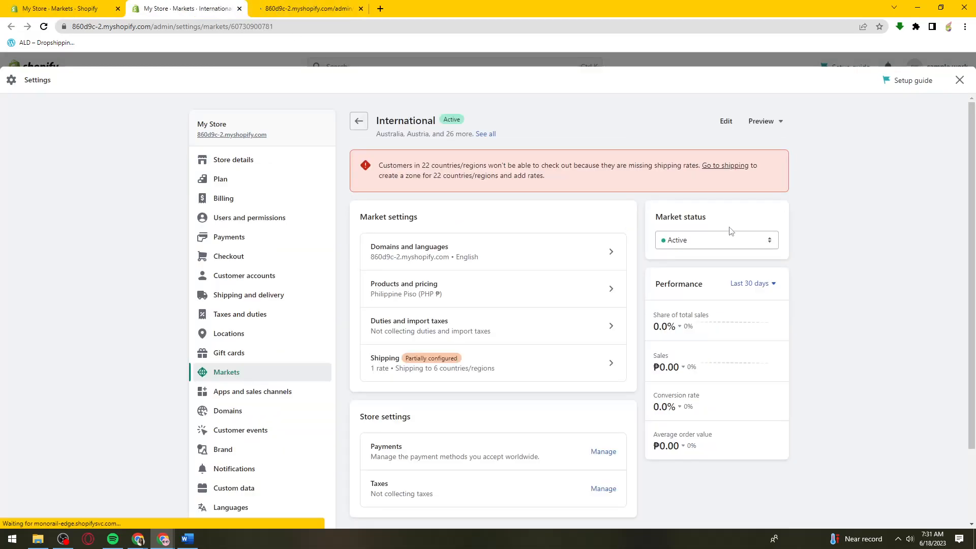
left_click(359, 121)
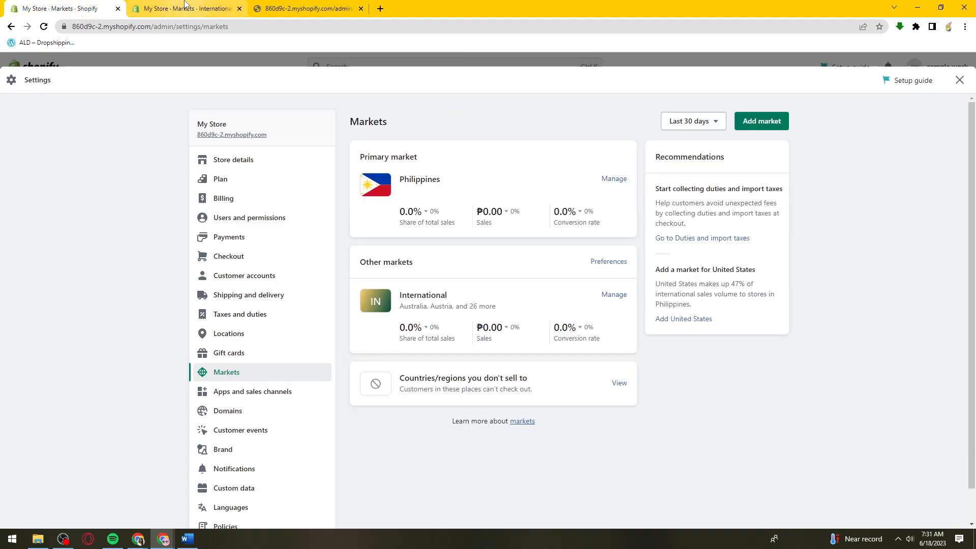
mouse_move(613, 295)
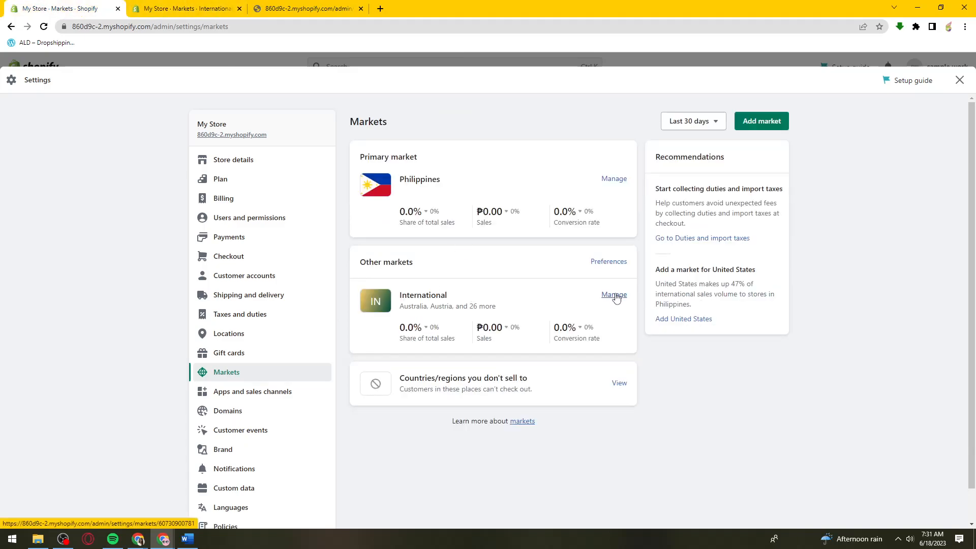
left_click(613, 178)
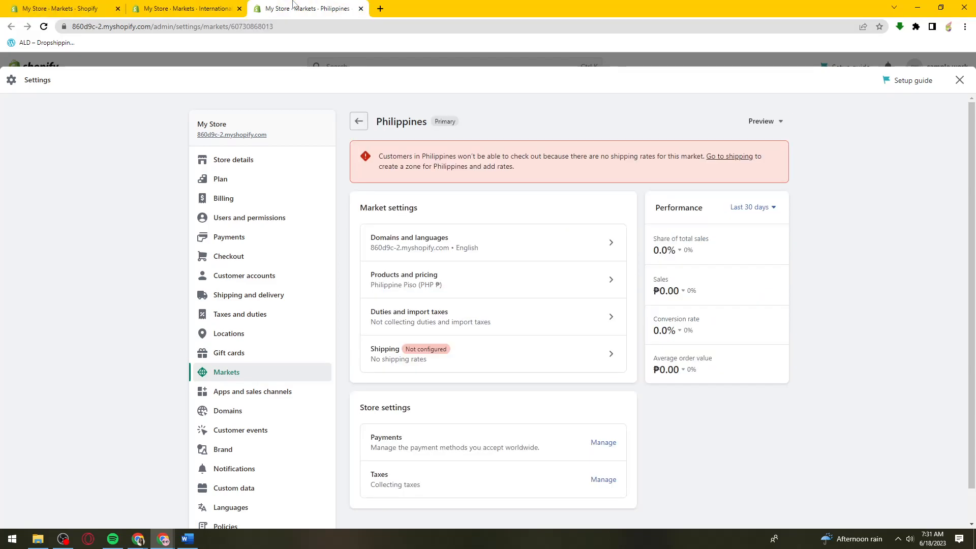
left_click(360, 8)
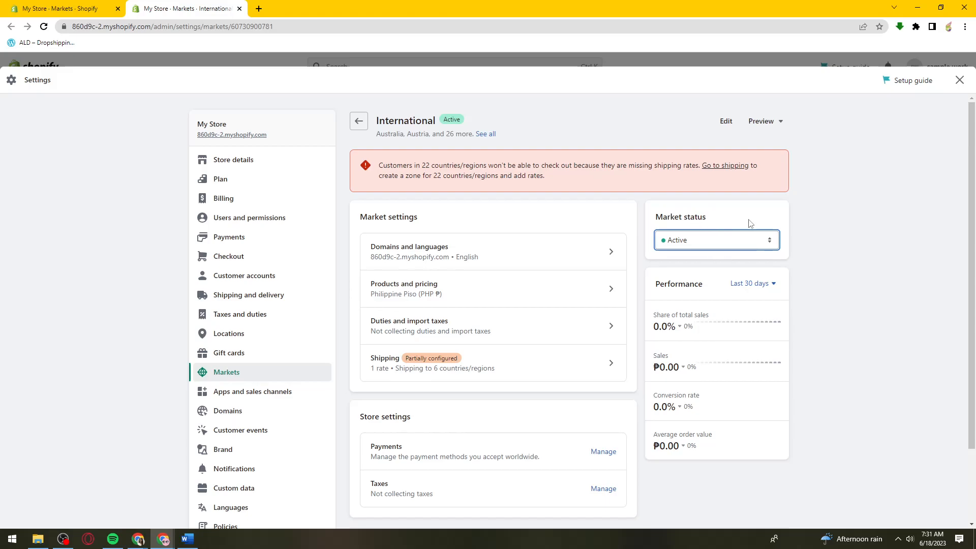
left_click(716, 240)
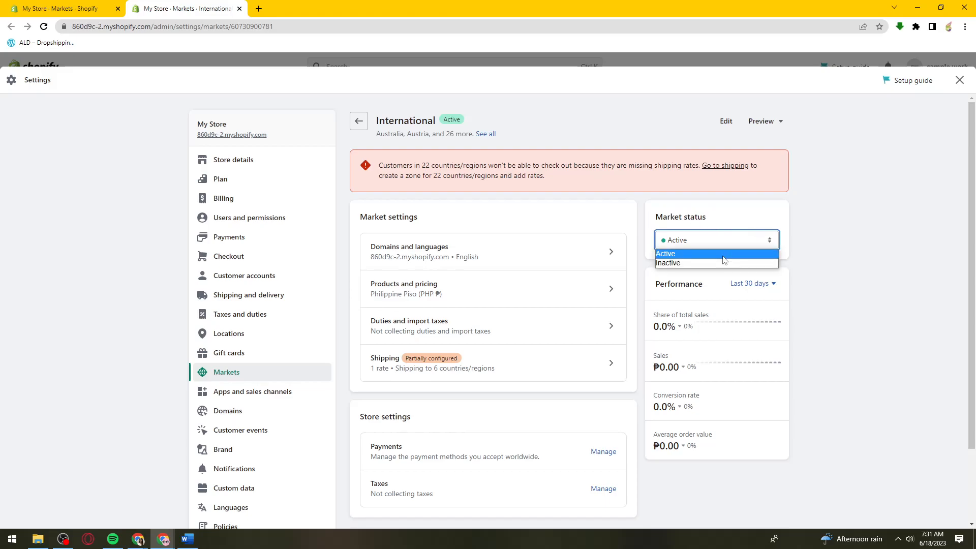
left_click(716, 253)
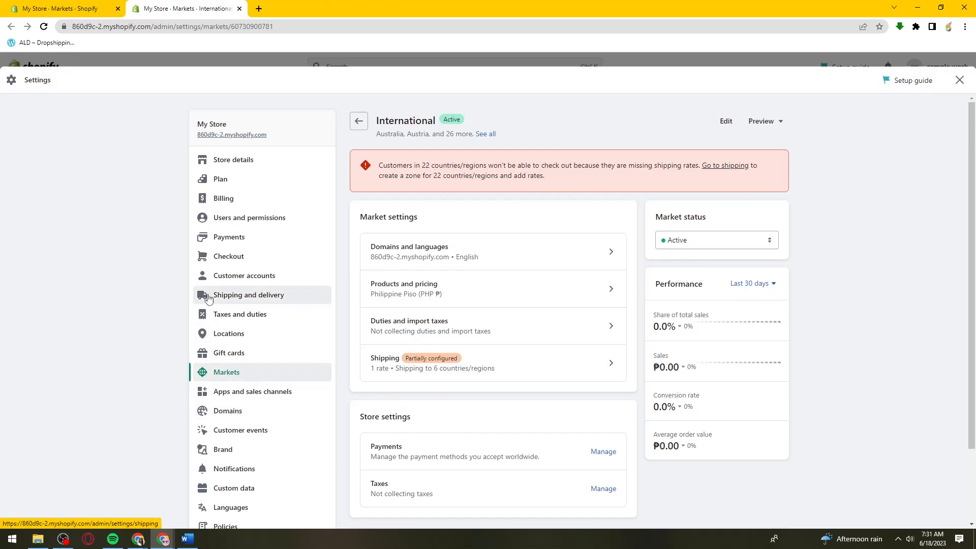
- Return to Shipping and delivery and manage the General profile showing Test zone's free rate
left_click(248, 295)
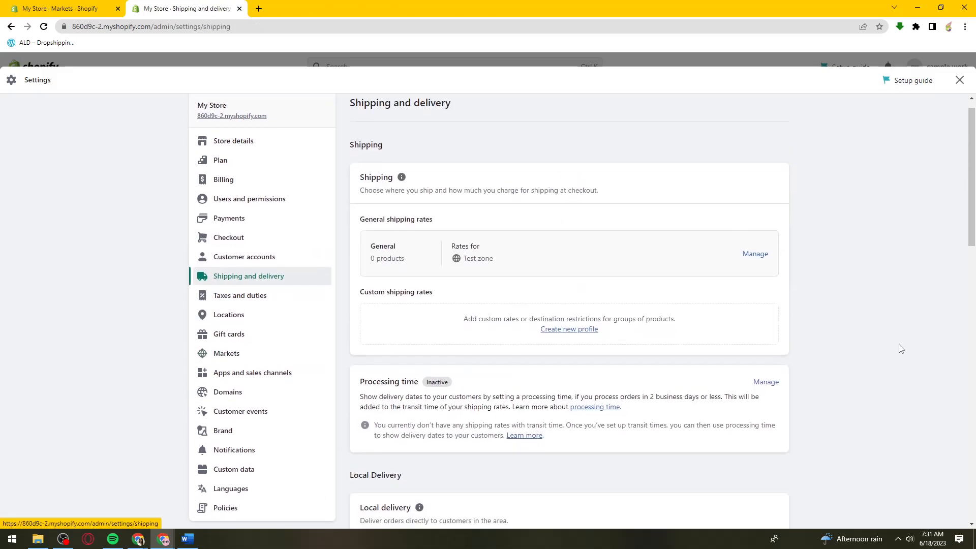
scroll("down", 3)
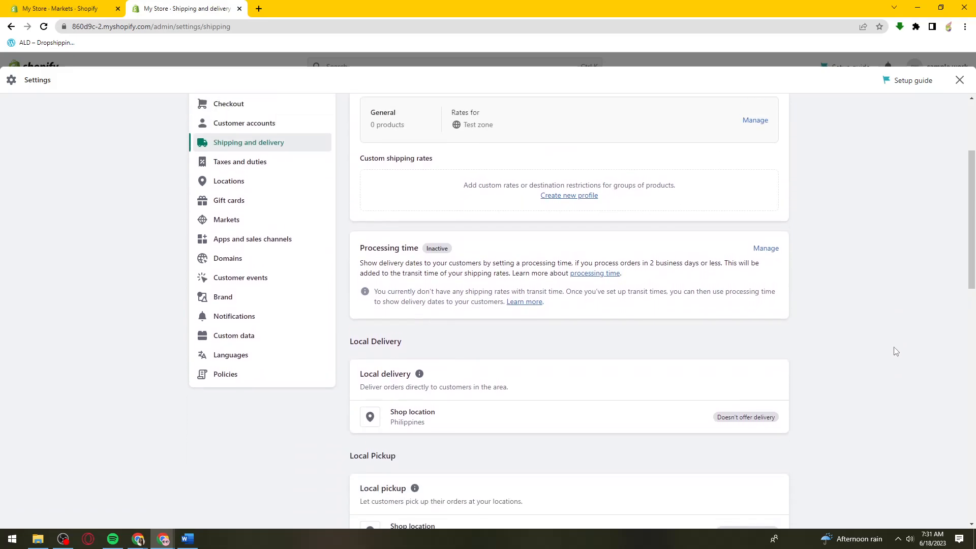
left_click(755, 120)
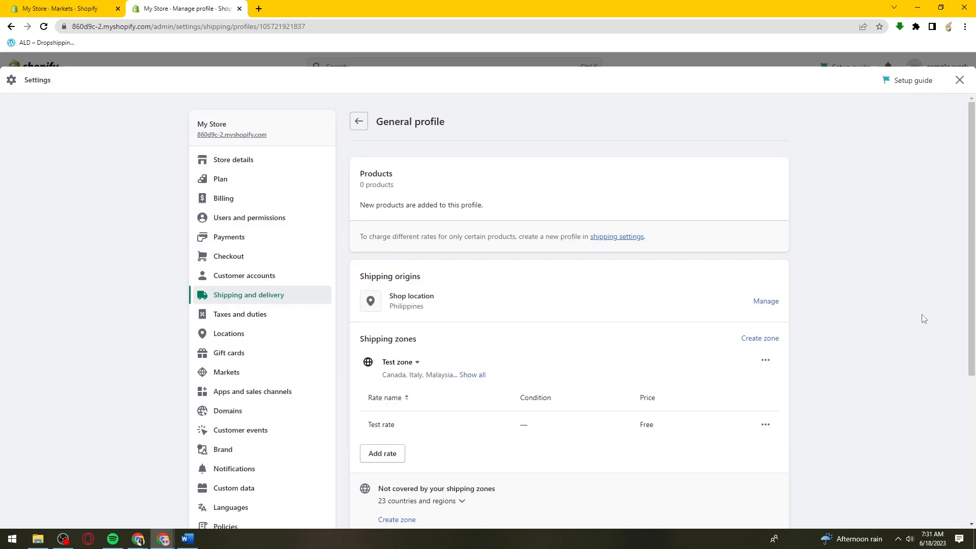
mouse_move(888, 310)
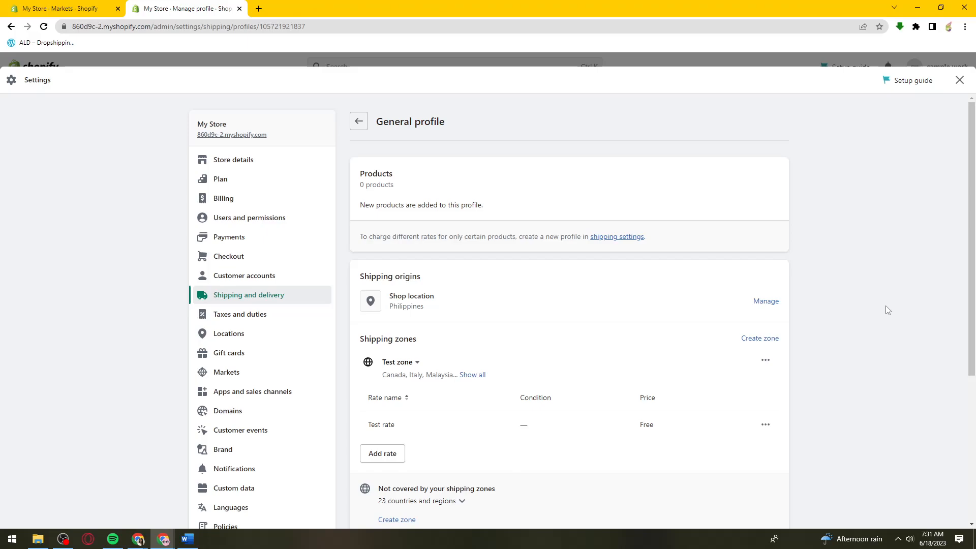